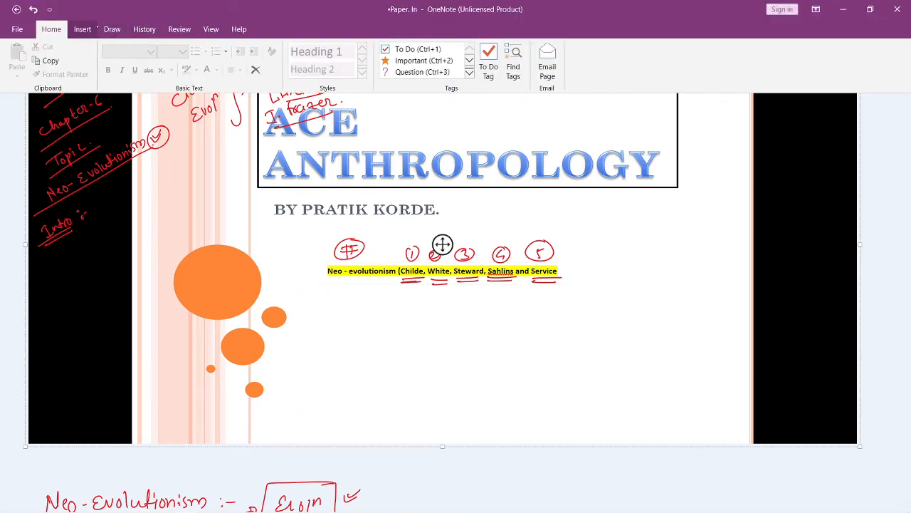
In full-screen view, underline the Neo-evolutionism names, write 'Neo.' and circle Tylor/Morgan/Frazer.
{"action": "left_click", "coordinate": [111, 28]}
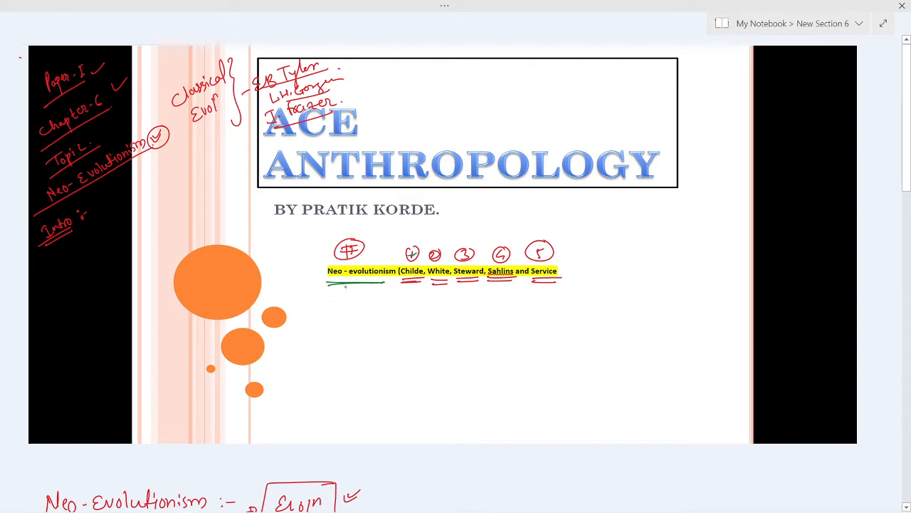
{"action": "left_click_drag", "start_coordinate": [327, 285], "coordinate": [330, 310]}
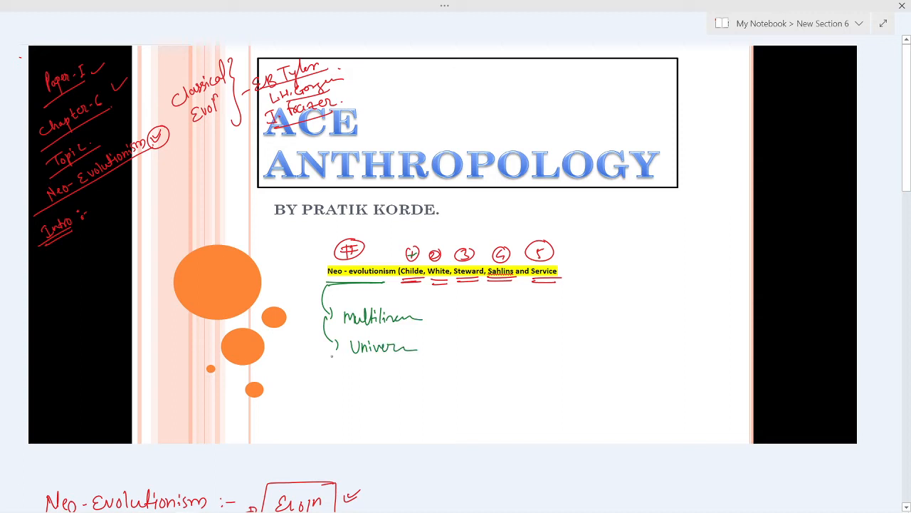
{"action": "type", "text": "Neo."}
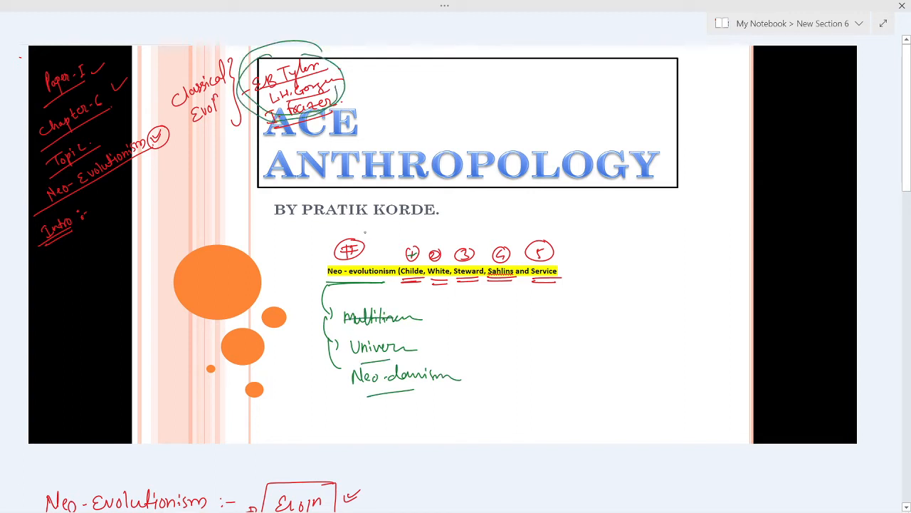
{"action": "left_click_drag", "start_coordinate": [326, 286], "coordinate": [396, 291]}
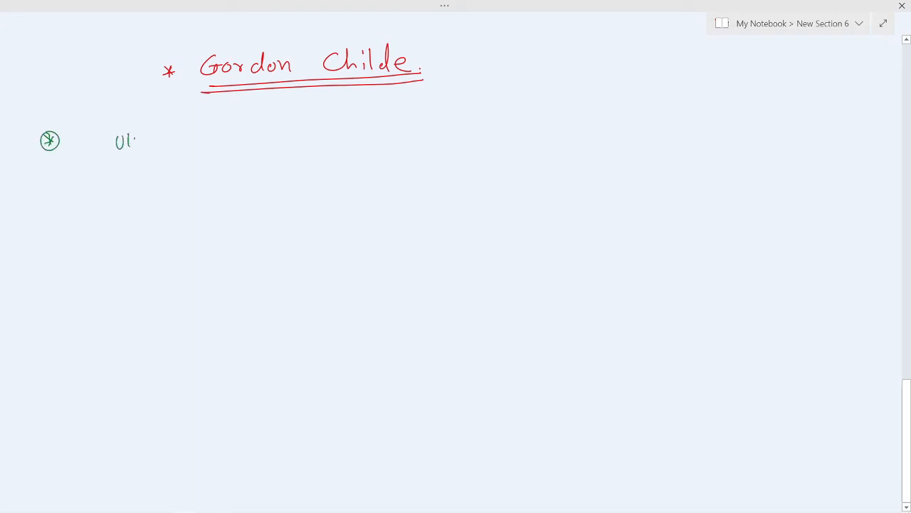
Write UK, Edinburgh; Universal Evolution, underline them, star it and draw an arrow from the heading.
{"action": "left_click_drag", "start_coordinate": [131, 140], "coordinate": [149, 146]}
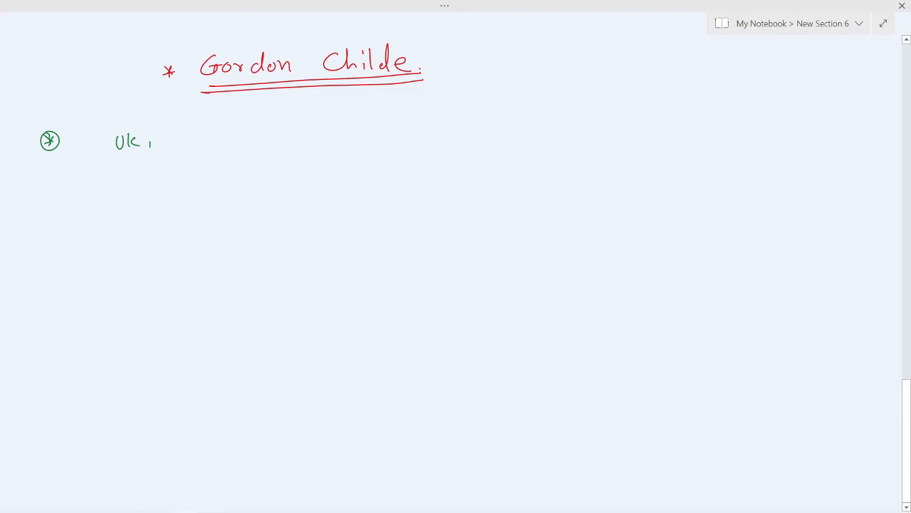
{"action": "type", "text": "Edinb"}
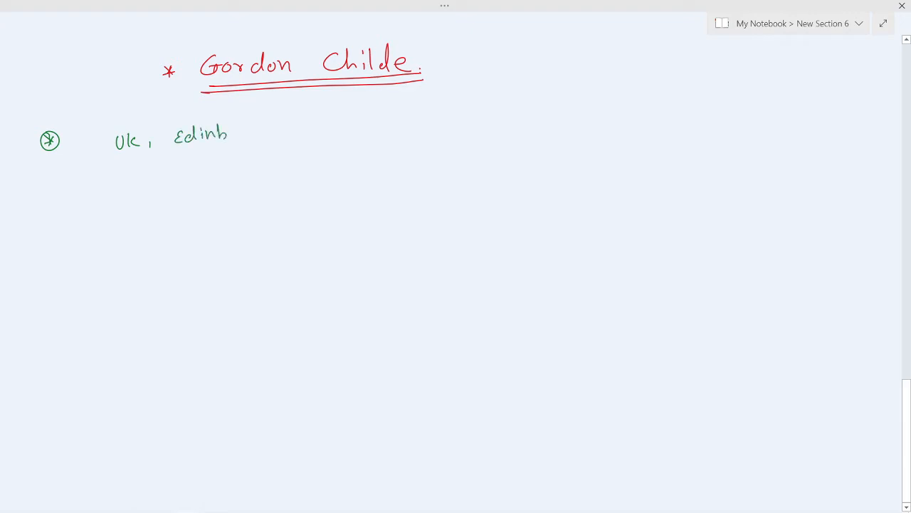
{"action": "left_click_drag", "start_coordinate": [229, 140], "coordinate": [282, 150]}
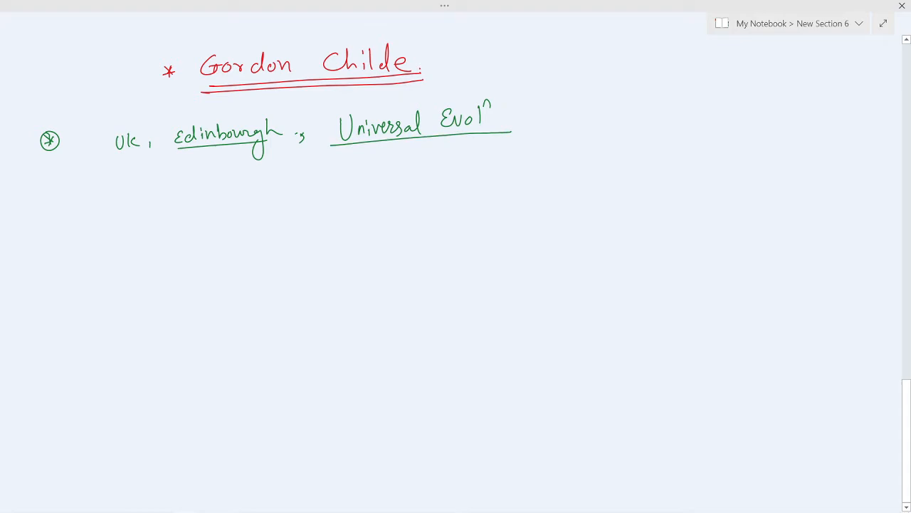
{"action": "left_click_drag", "start_coordinate": [499, 85], "coordinate": [505, 99]}
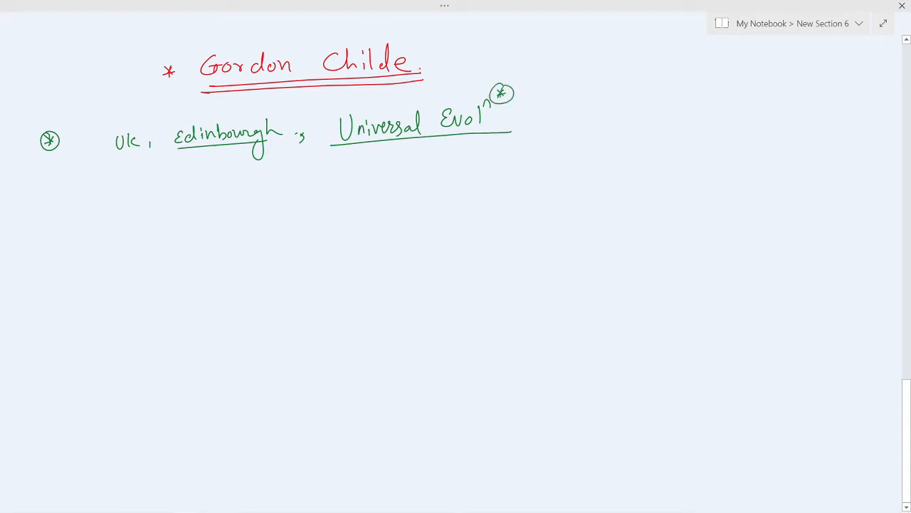
{"action": "left_click_drag", "start_coordinate": [430, 46], "coordinate": [459, 81]}
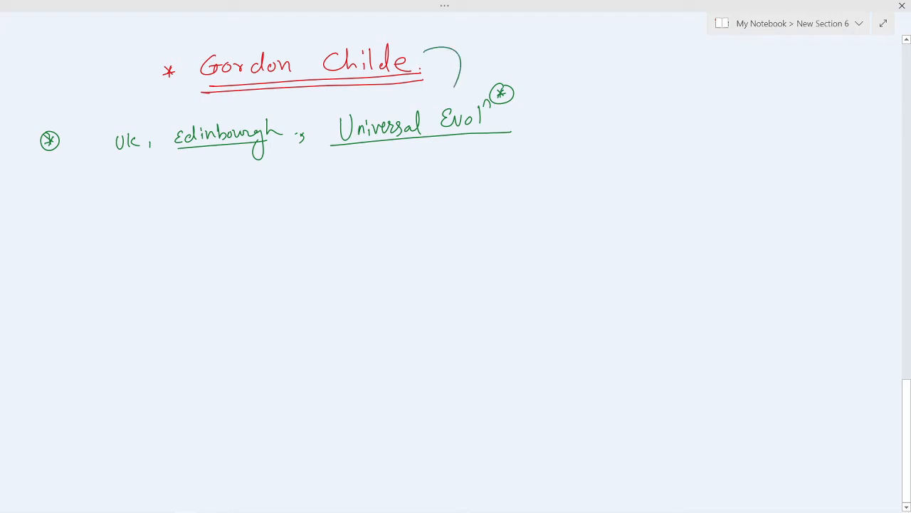
{"action": "left_click_drag", "start_coordinate": [458, 69], "coordinate": [442, 100]}
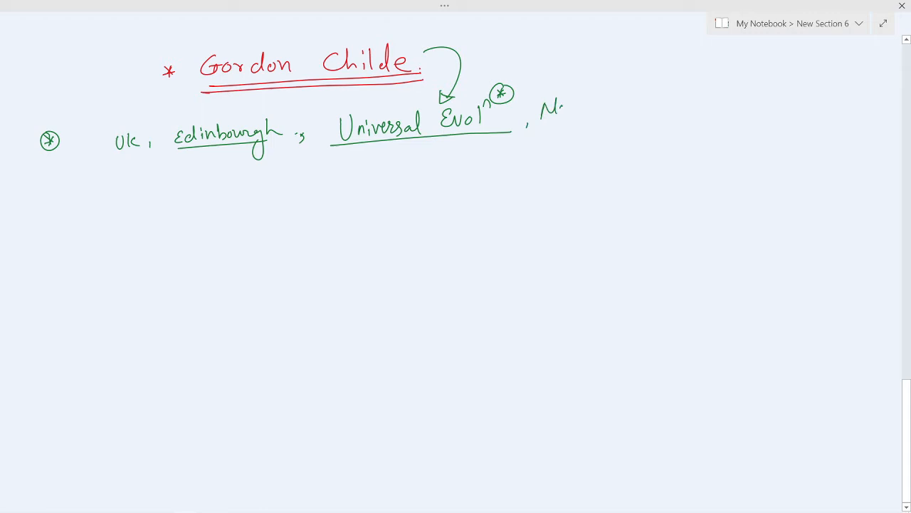
Add 'Not theory archaeology' and begin 'prehistoric evidence' below.
{"action": "type", "text": "Nat. the,"}
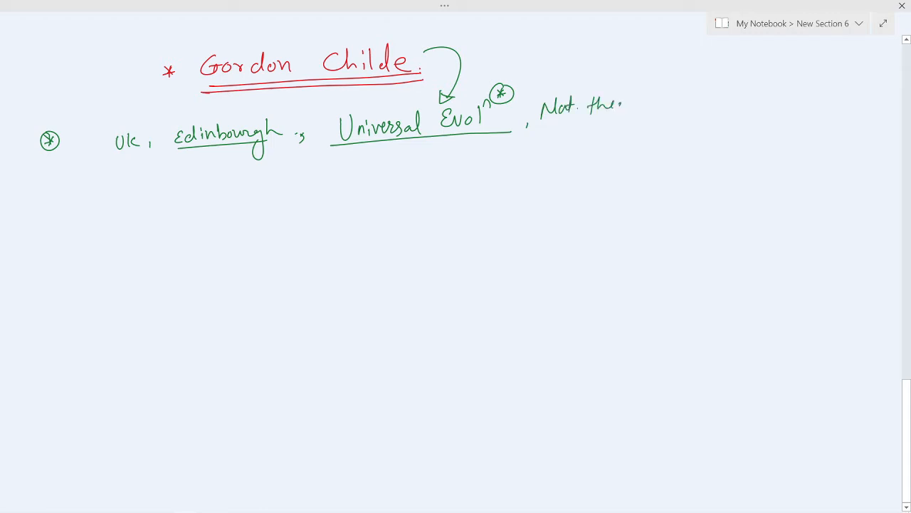
{"action": "left_click_drag", "start_coordinate": [620, 107], "coordinate": [700, 103]}
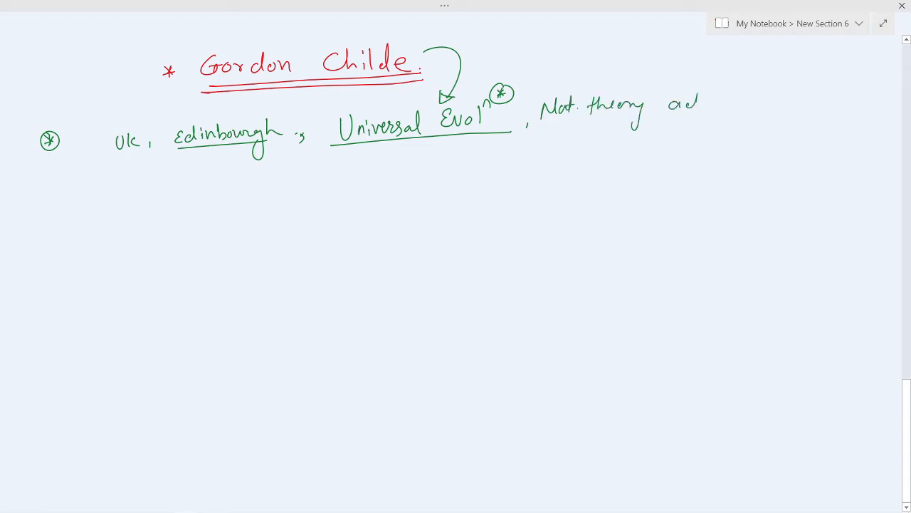
{"action": "type", "text": "achonghy ,"}
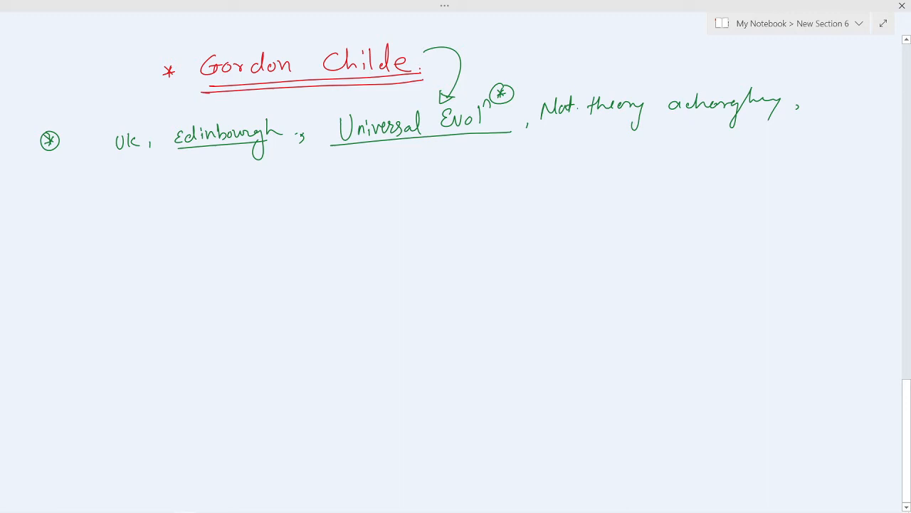
{"action": "type", "text": "pehi"}
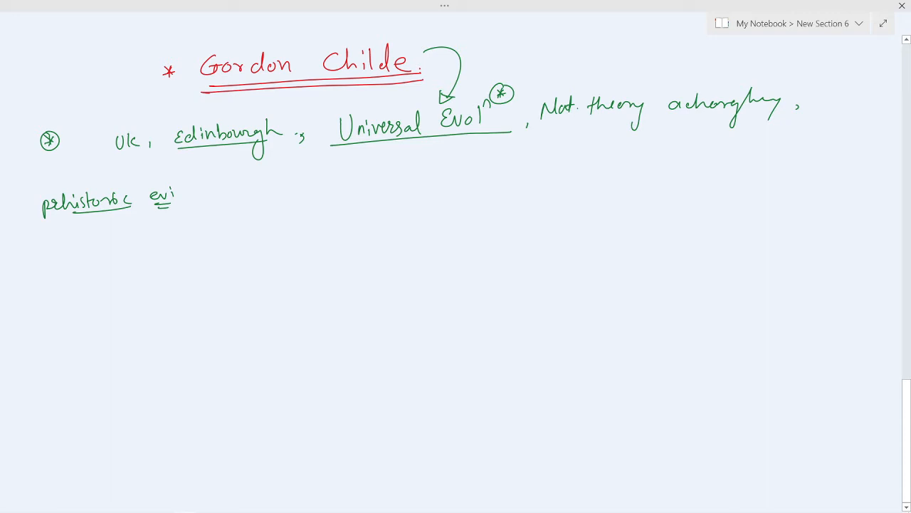
Write 'Time-Space.' ending with a period.
{"action": "type", "text": "Tim"}
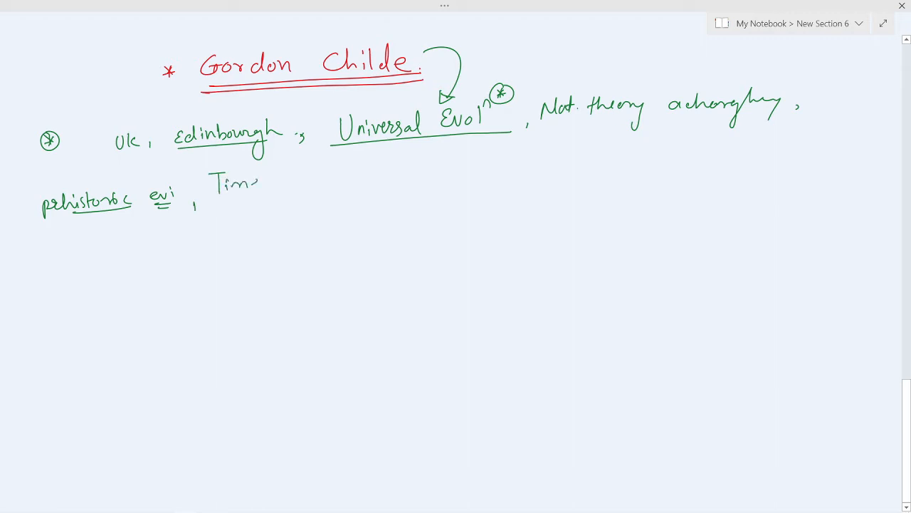
{"action": "type", "text": "-Space"}
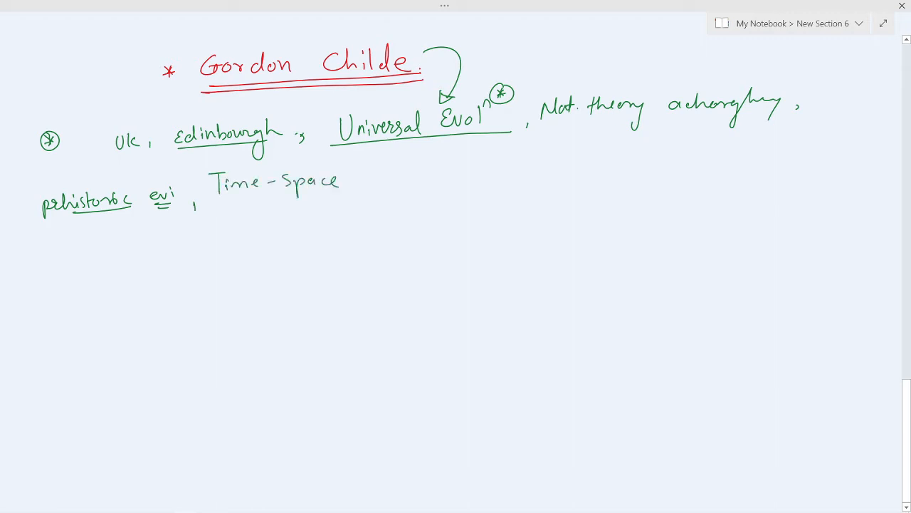
{"action": "left_click", "coordinate": [353, 183]}
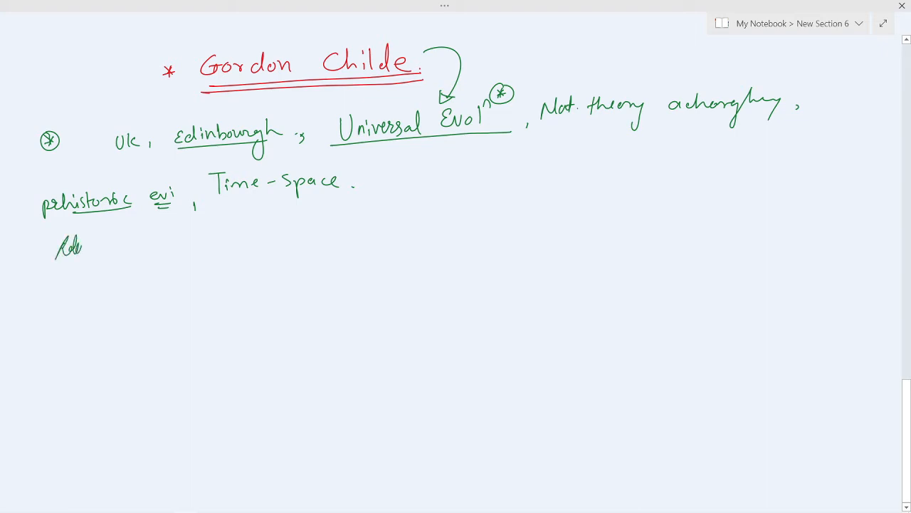
Write the line 'Relevant to Both Archeology & Social Anthro.'.
{"action": "type", "text": "Relevant to"}
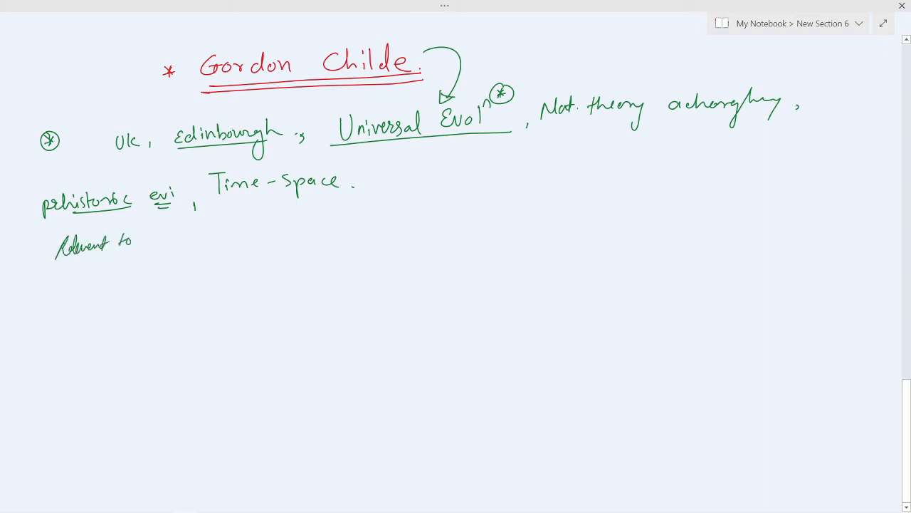
{"action": "type", "text": "Both"}
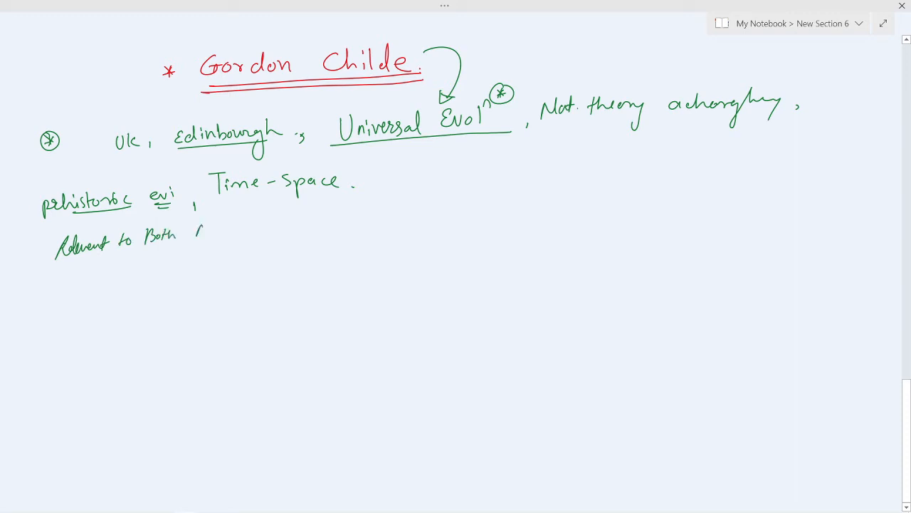
{"action": "type", "text": "Archeology"}
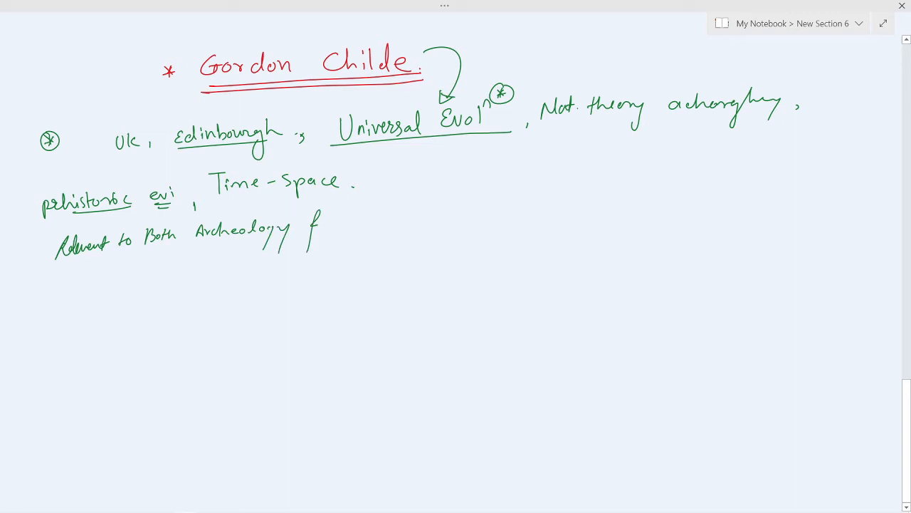
{"action": "type", "text": "Socir"}
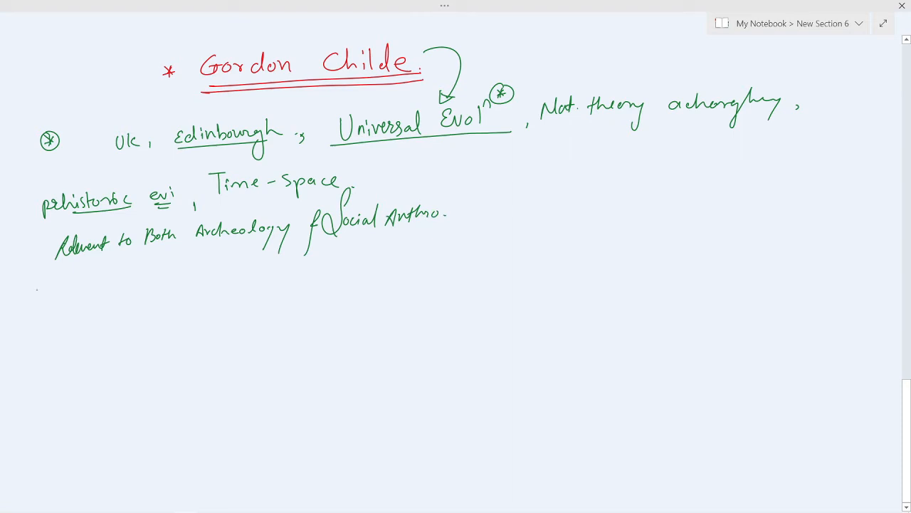
Write and underline '* 5 Stages of cult.', start item (1) and arrow it to G. Childe.
{"action": "type", "text": "* 5S1"}
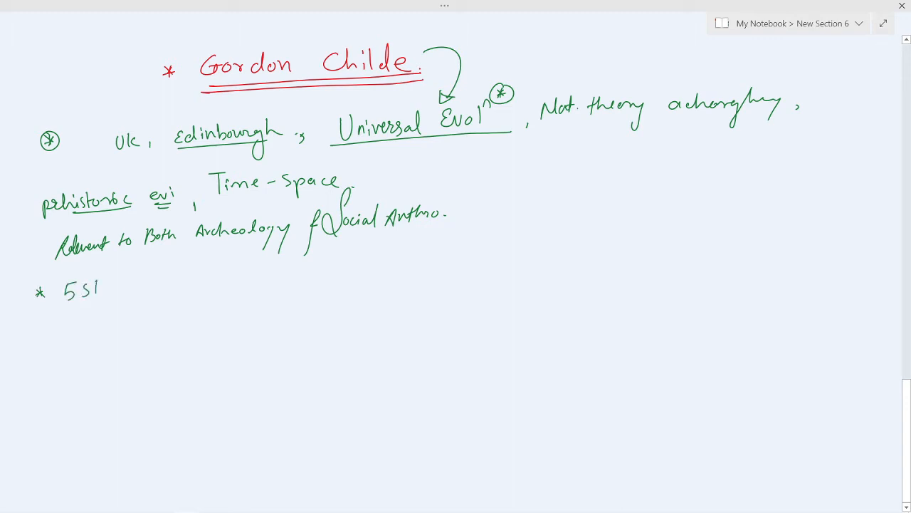
{"action": "type", "text": "Stages"}
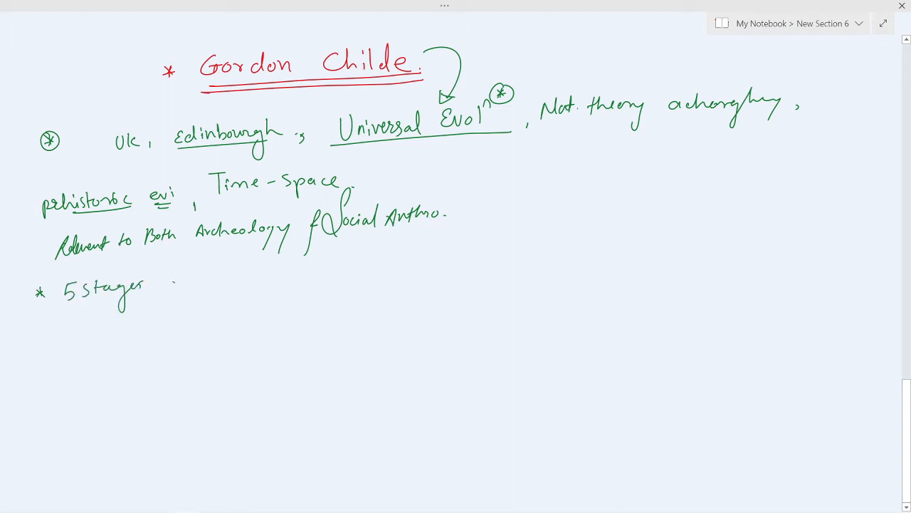
{"action": "type", "text": "of cultural Evol^n"}
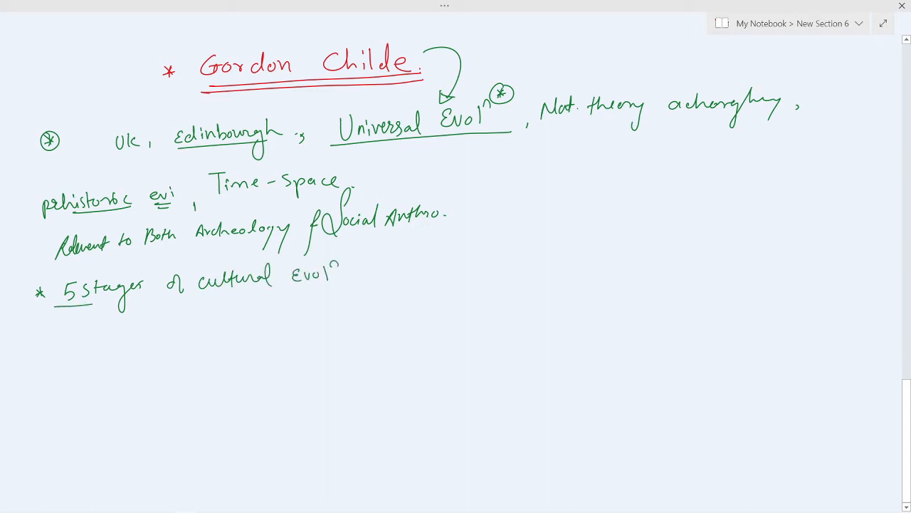
{"action": "left_click_drag", "start_coordinate": [57, 306], "coordinate": [342, 270]}
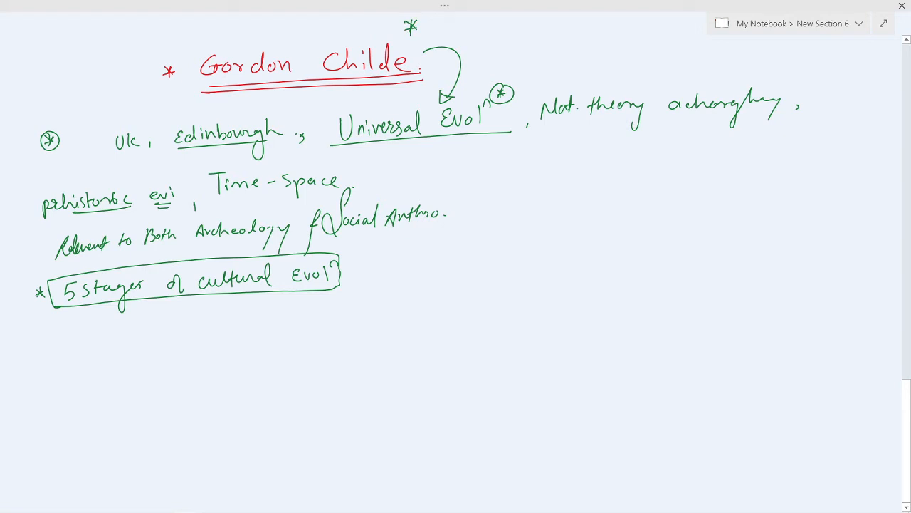
{"action": "left_click_drag", "start_coordinate": [86, 306], "coordinate": [306, 294]}
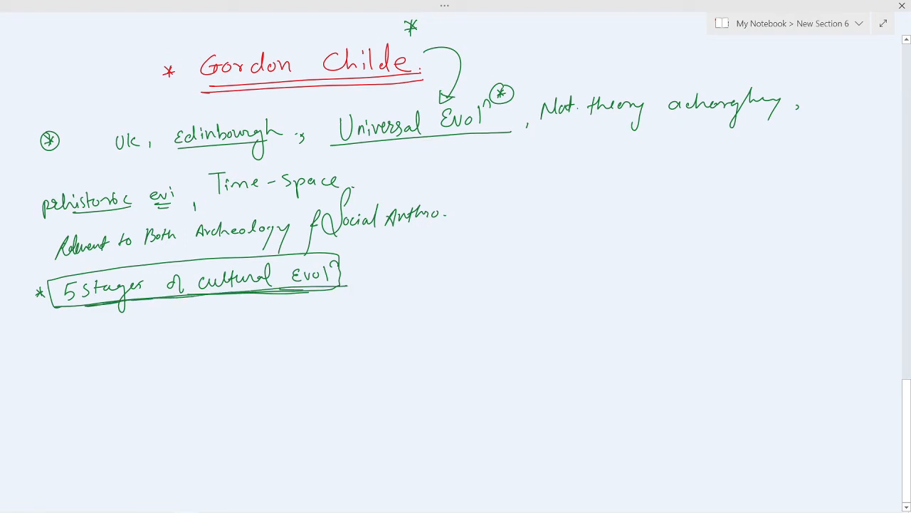
{"action": "type", "text": "(1)"}
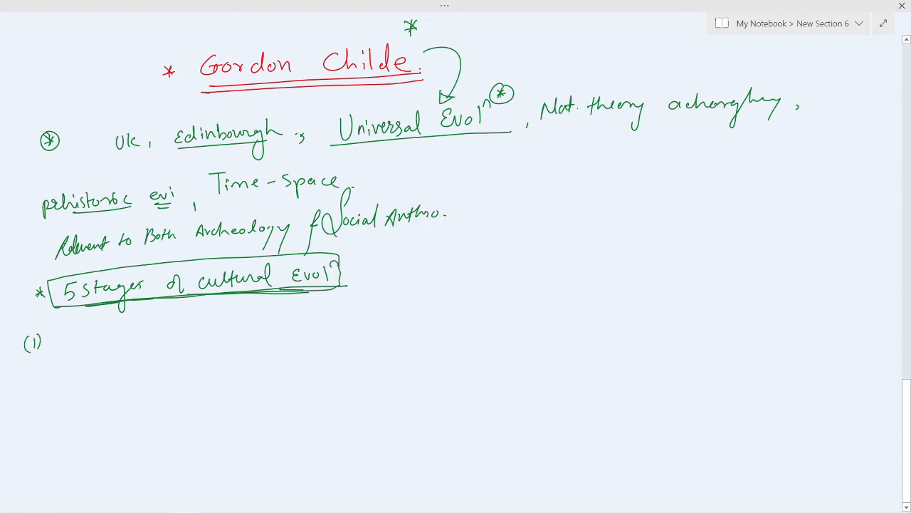
{"action": "left_click_drag", "start_coordinate": [341, 268], "coordinate": [369, 267]}
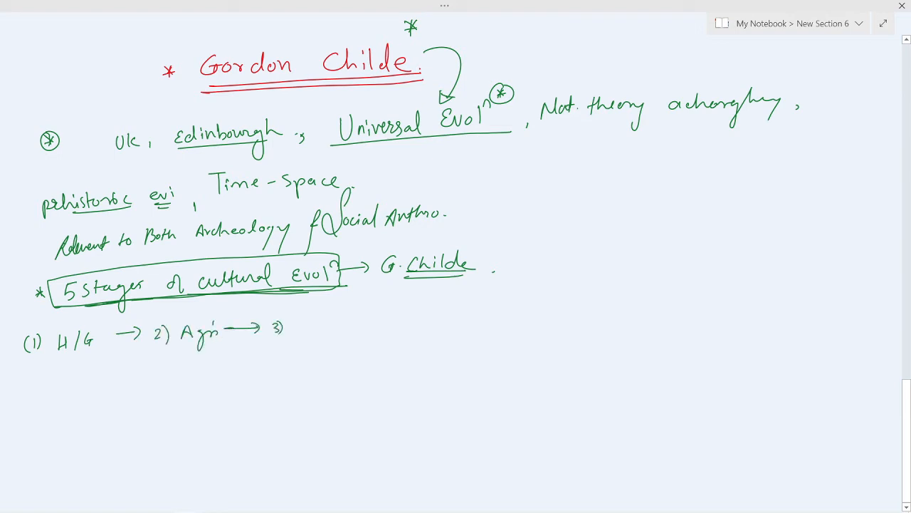
List the remaining stages: State, Urban Revolution, Revolution of ideas.
{"action": "type", "text": "State → (4"}
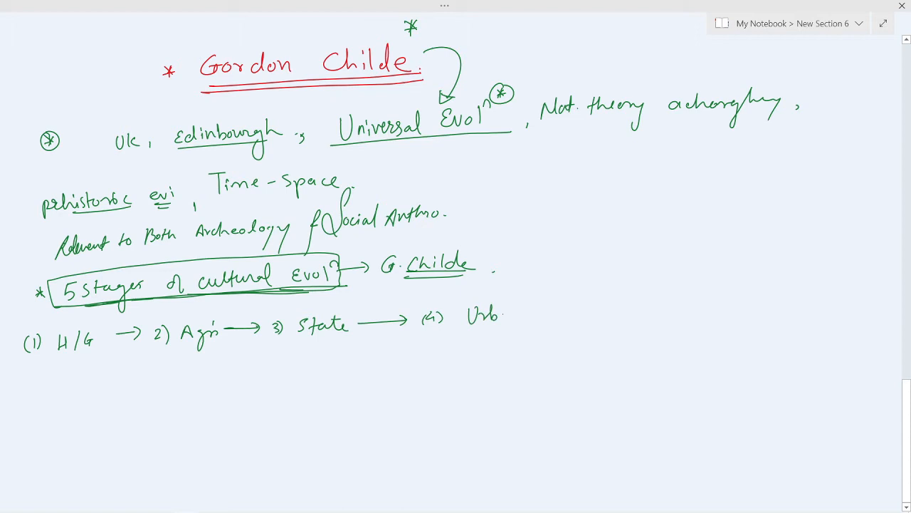
{"action": "type", "text": "Urban Revolⁿ → (5"}
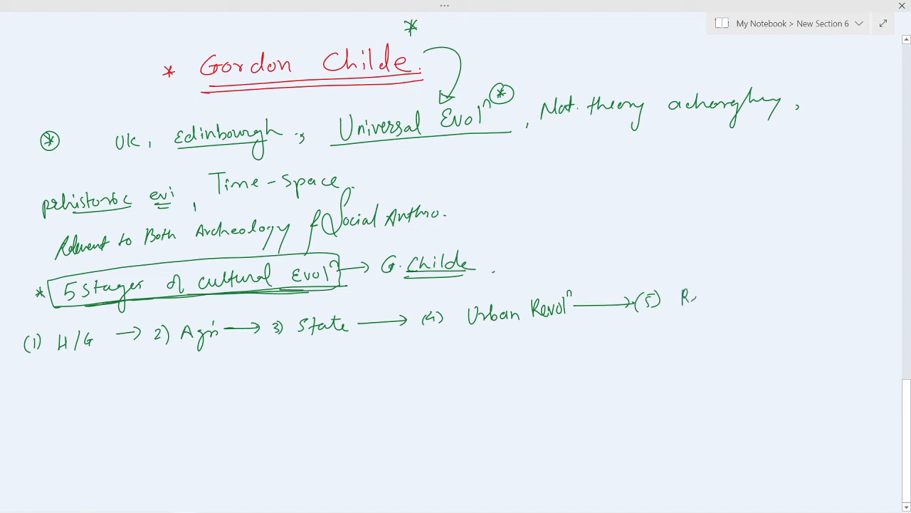
{"action": "type", "text": "Revol^n of Id"}
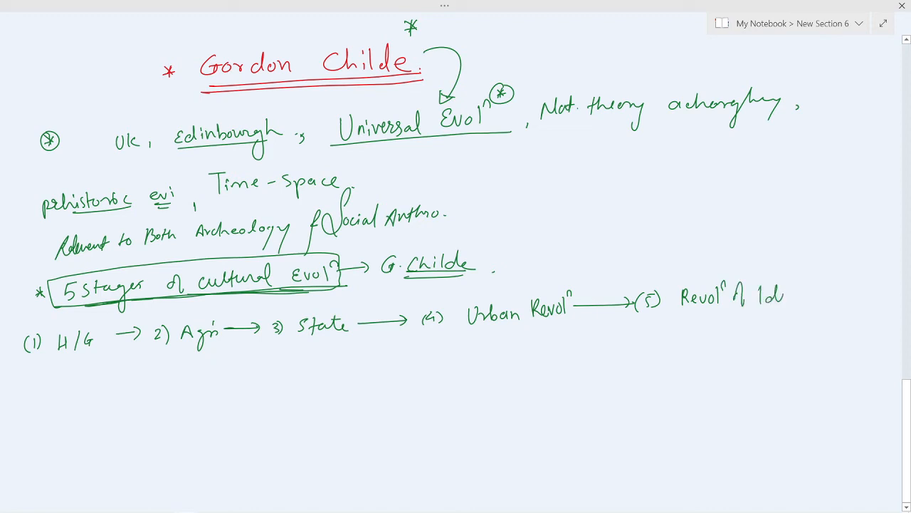
{"action": "type", "text": "ideas."}
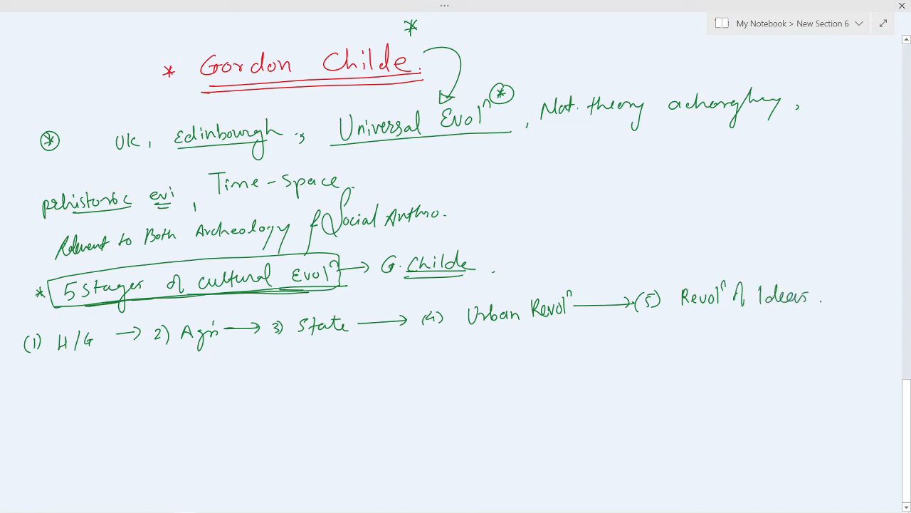
Write 1936 "Man makes himself" ← cult. evol'n, underlining the title and the note.
{"action": "scroll", "scroll_direction": "down", "scroll_amount": 3}
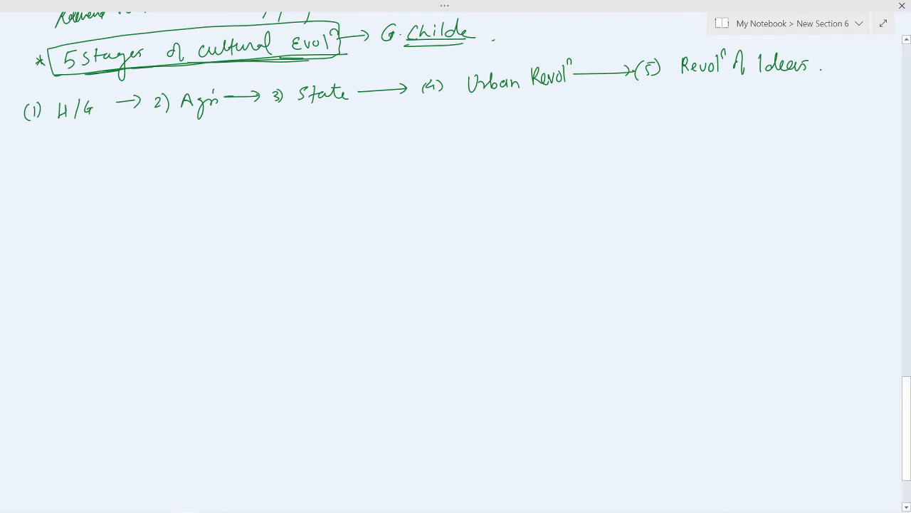
{"action": "type", "text": "1936 → 1"}
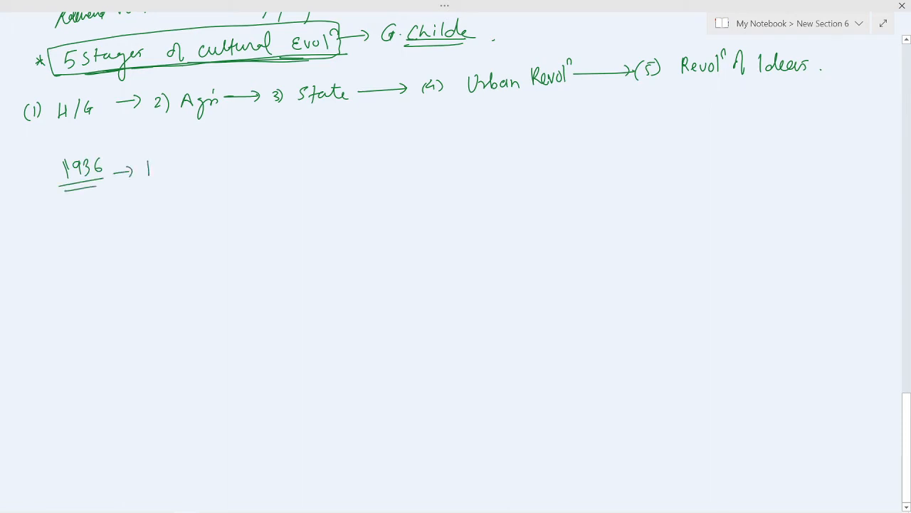
{"action": "type", "text": "Man M"}
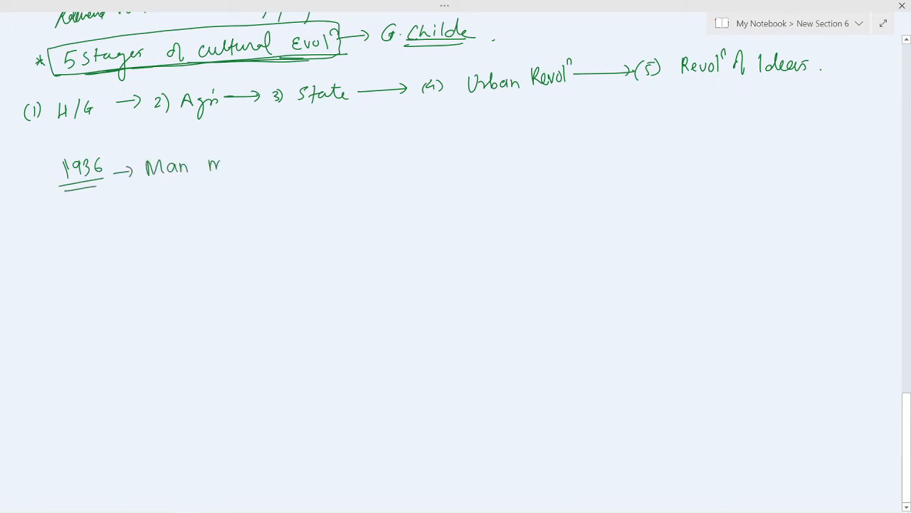
{"action": "type", "text": "makes himself\""}
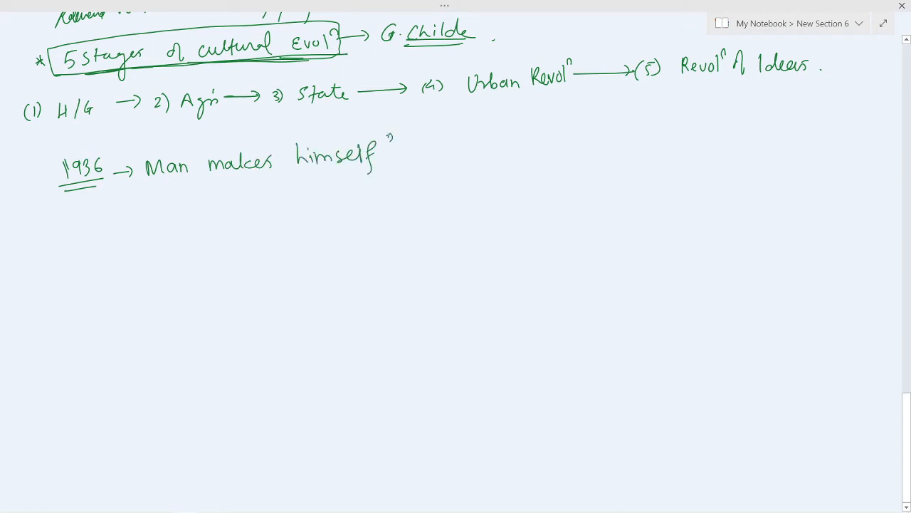
{"action": "left_click_drag", "start_coordinate": [142, 187], "coordinate": [377, 171]}
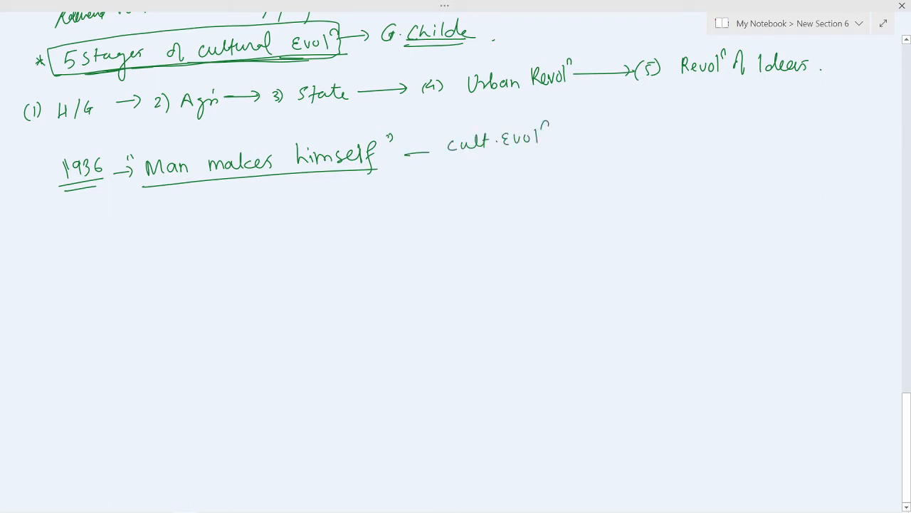
{"action": "left_click_drag", "start_coordinate": [463, 157], "coordinate": [538, 156]}
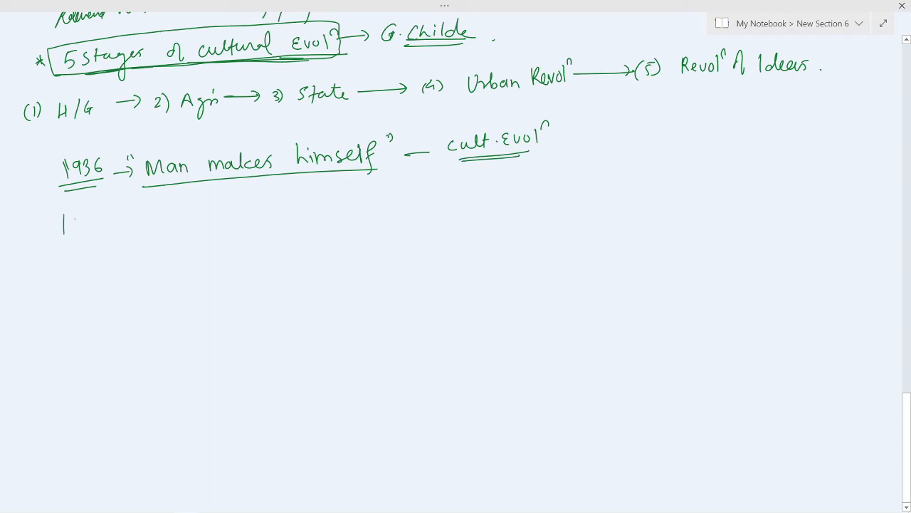
Write 1955 "Social Evol'n" and begin the list with 1) Invention.
{"action": "type", "text": "1955 \""}
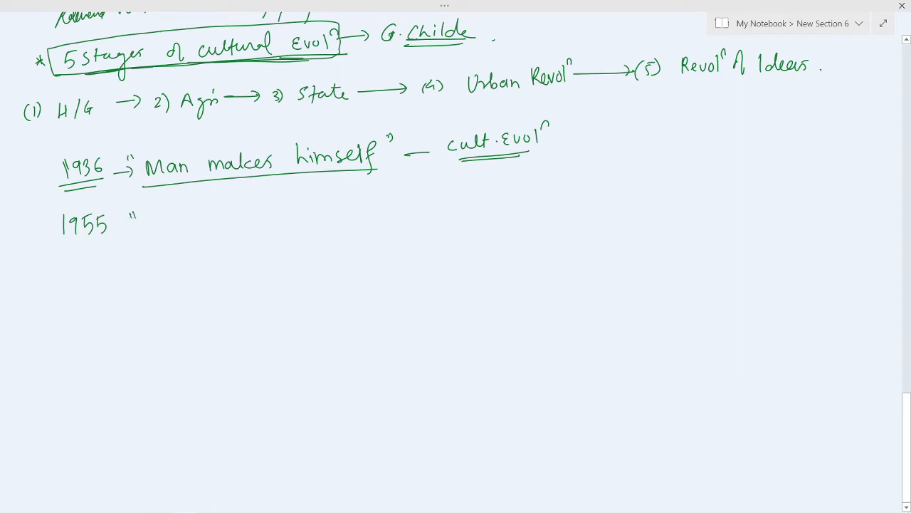
{"action": "type", "text": "Social Evolⁿ \""}
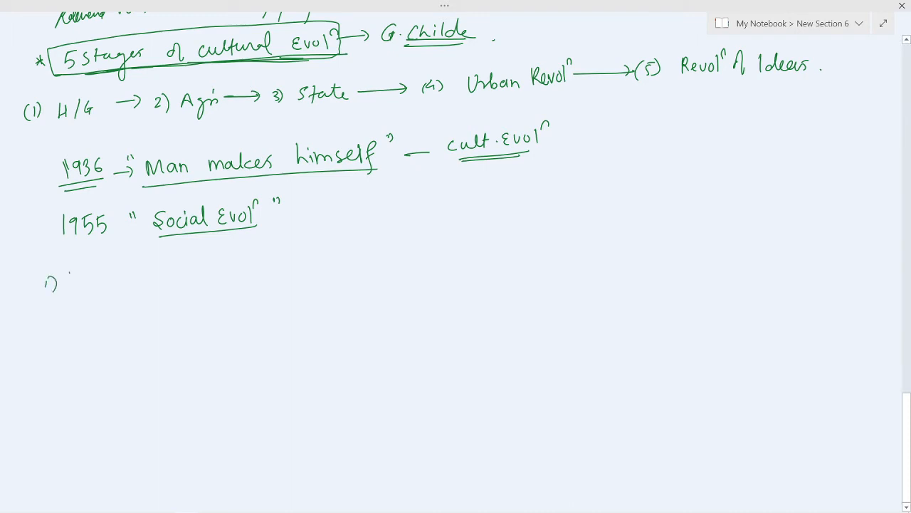
{"action": "type", "text": "Invention → 2)"}
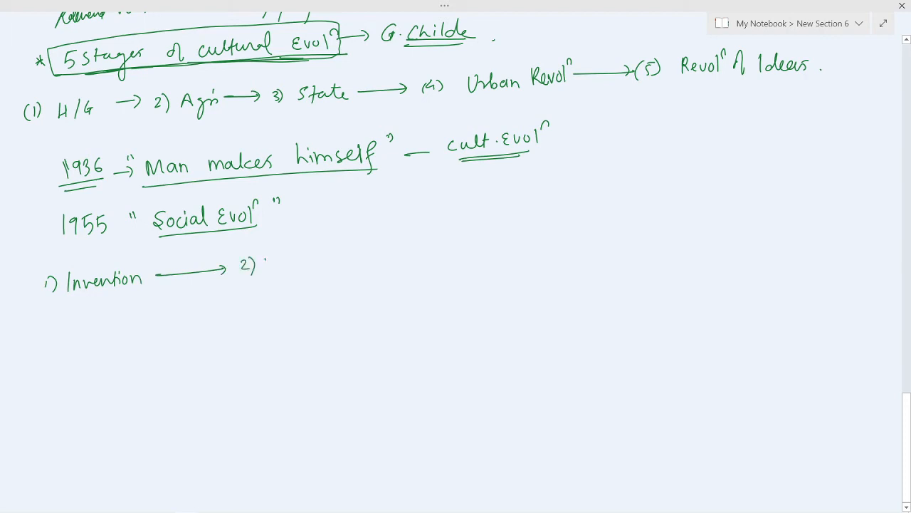
Write 2) Urbanization + Expansion → 3) Industrialization & Intensification.
{"action": "type", "text": "Urbani"}
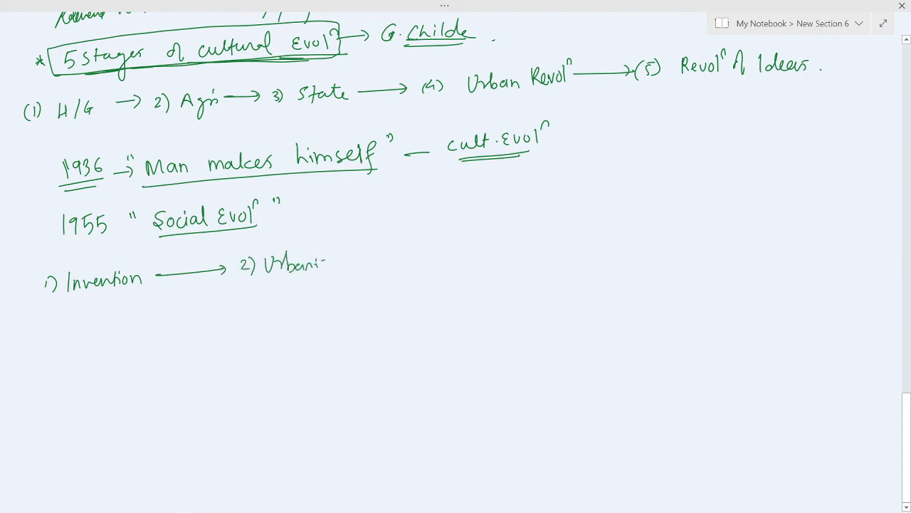
{"action": "type", "text": "zation → 3)"}
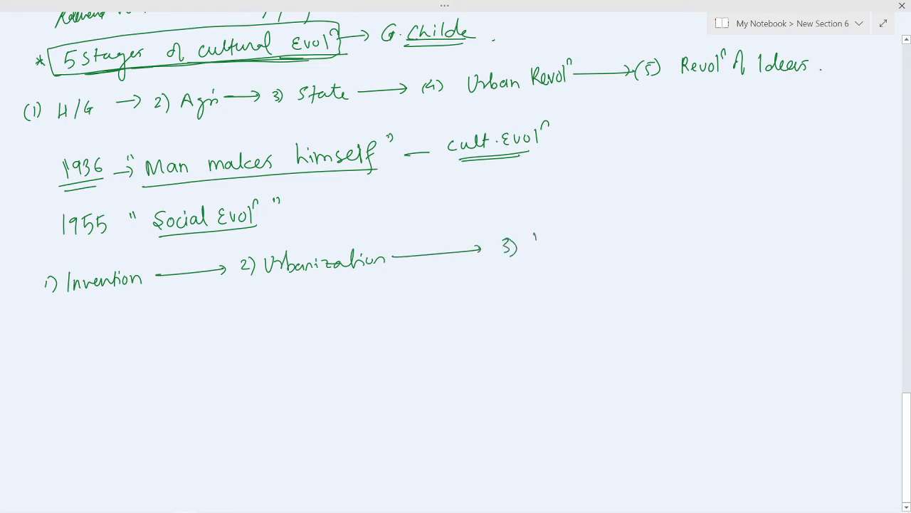
{"action": "type", "text": "Indush"}
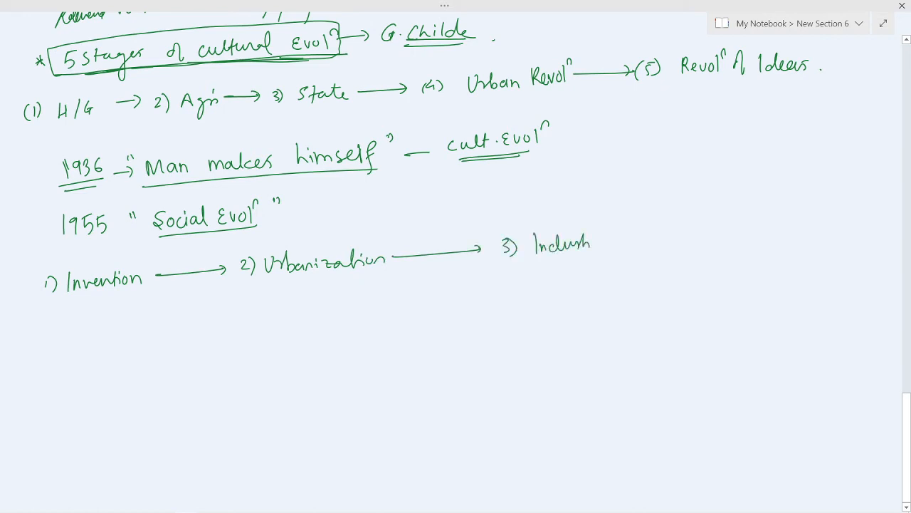
{"action": "type", "text": "Industrializ"}
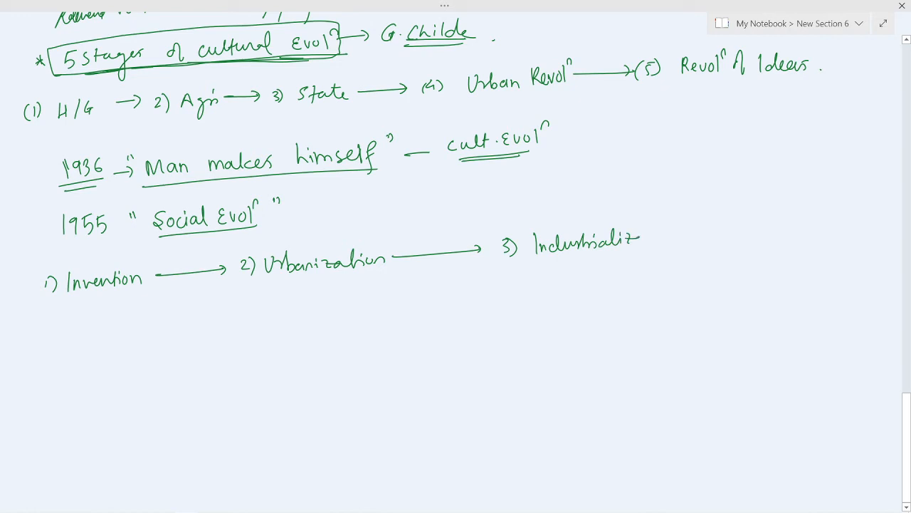
{"action": "type", "text": "ation"}
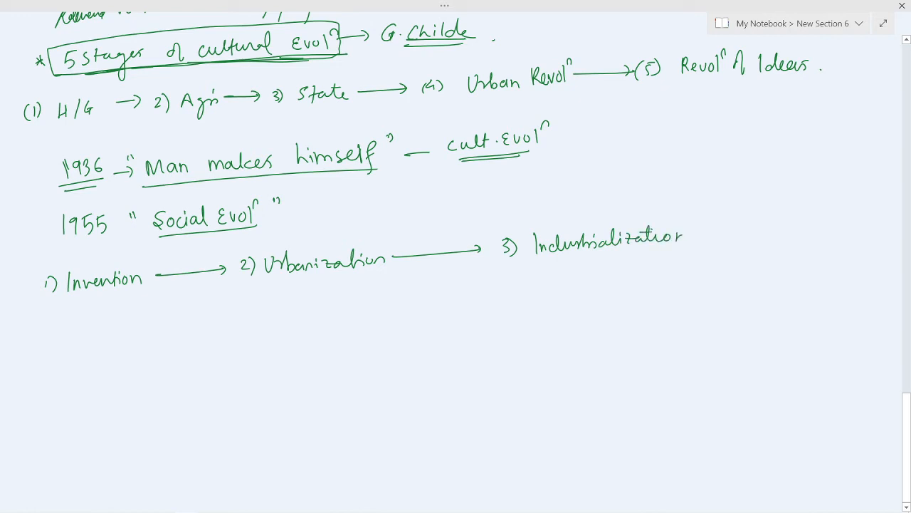
{"action": "type", "text": "& Intensifi"}
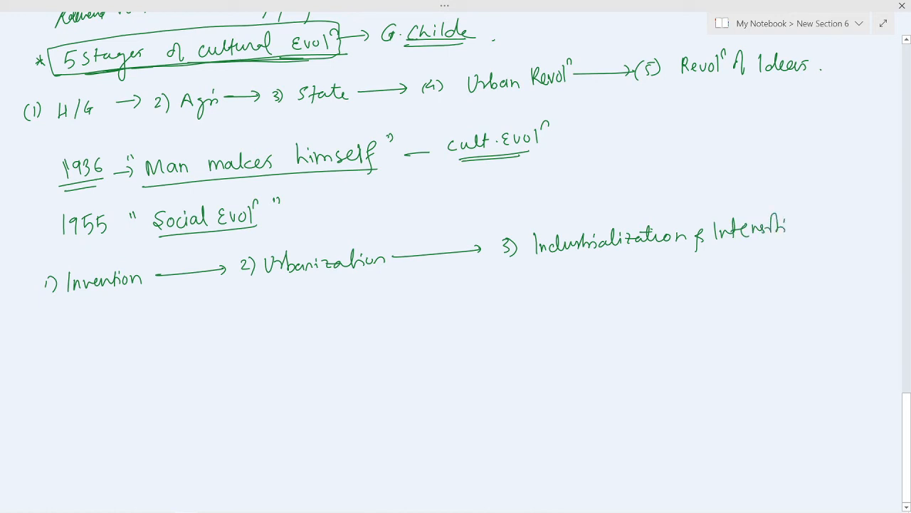
{"action": "type", "text": "cation"}
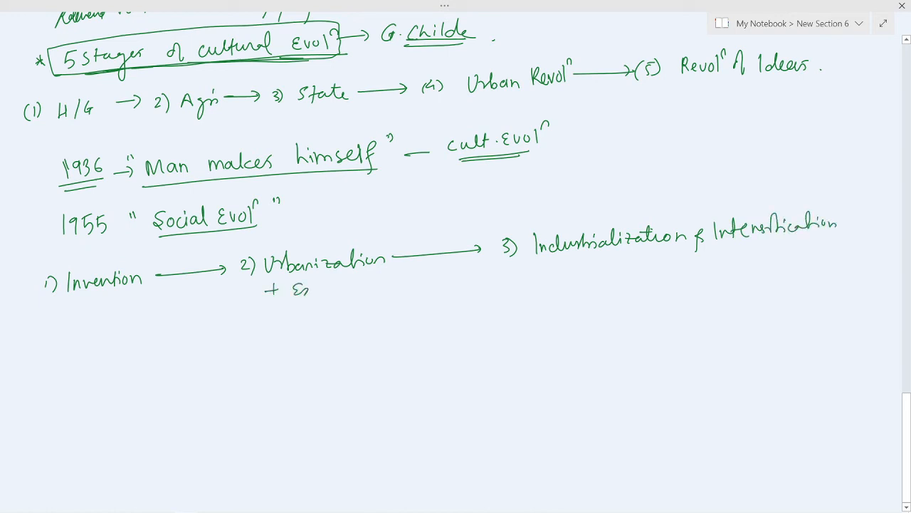
{"action": "type", "text": "Expansion"}
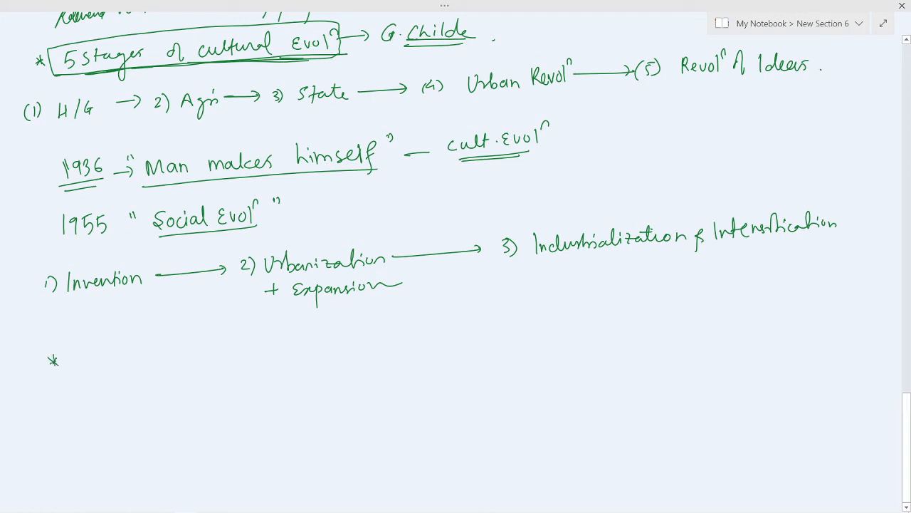
Write 'Connected Arch. + cult. data'.
{"action": "type", "text": "Connected Ard"}
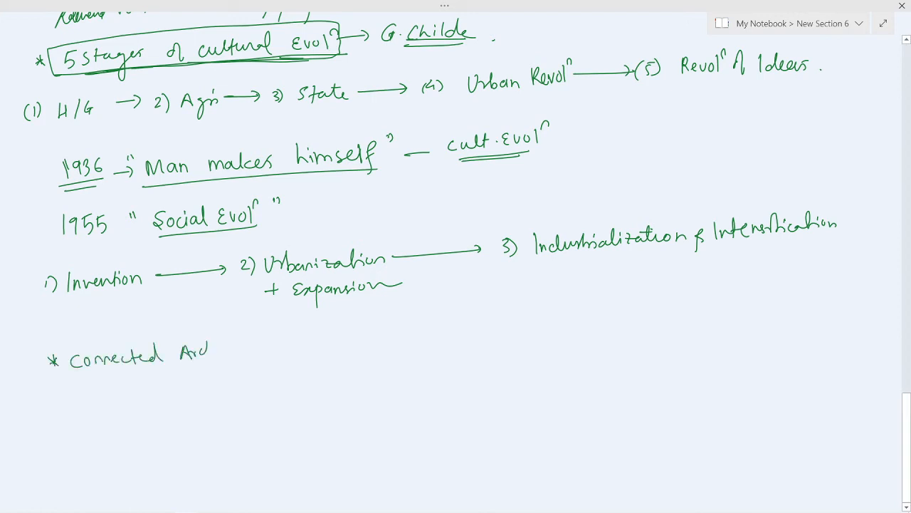
{"action": "type", "text": "Arch. + cu"}
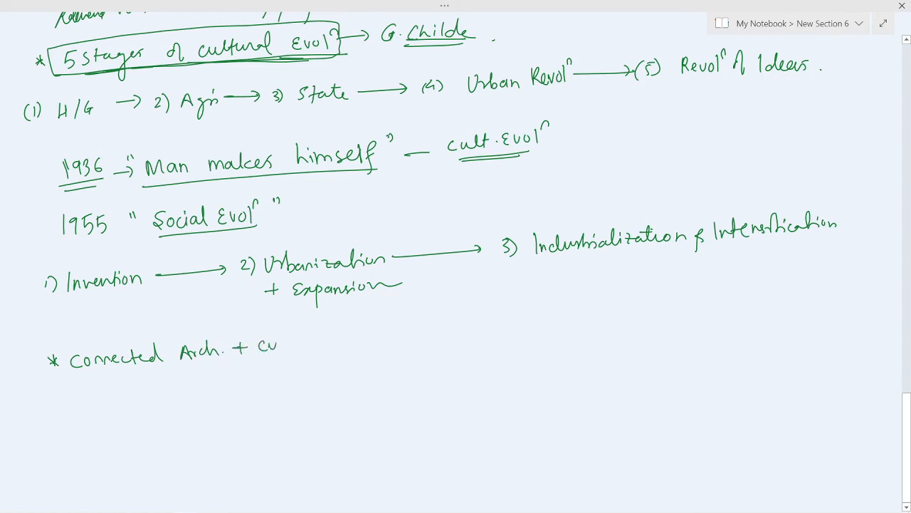
{"action": "type", "text": "cult. data"}
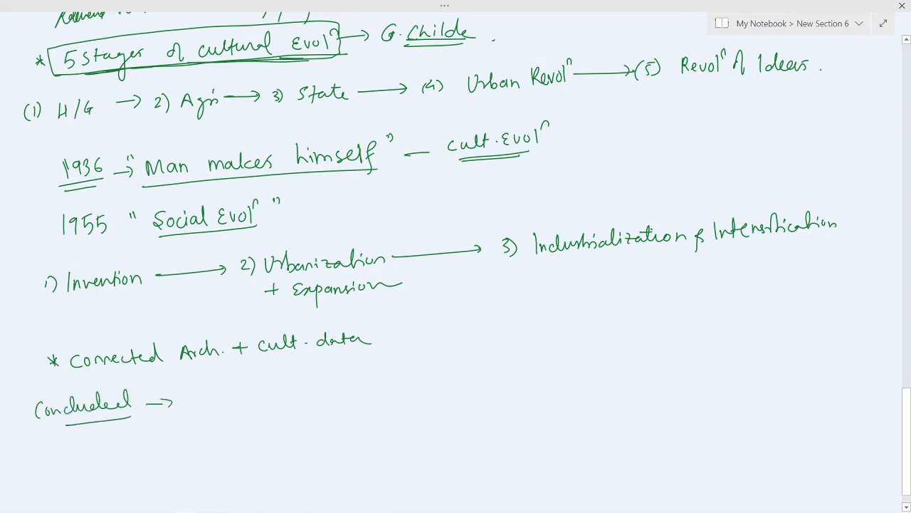
Write 'Concluded → Diff. Stages of Arch. → Cultural traits' and start the criticism line.
{"action": "scroll", "scroll_direction": "down", "scroll_amount": 3}
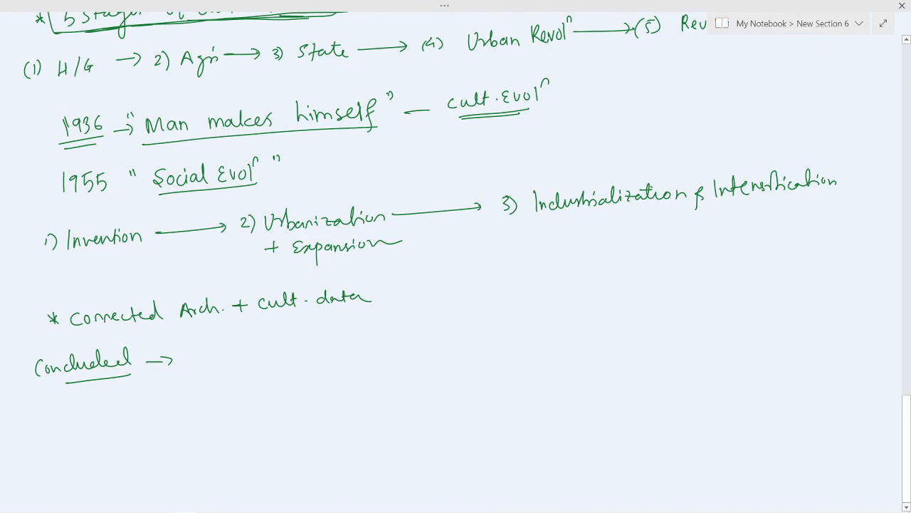
{"action": "scroll", "scroll_direction": "down", "scroll_amount": 3}
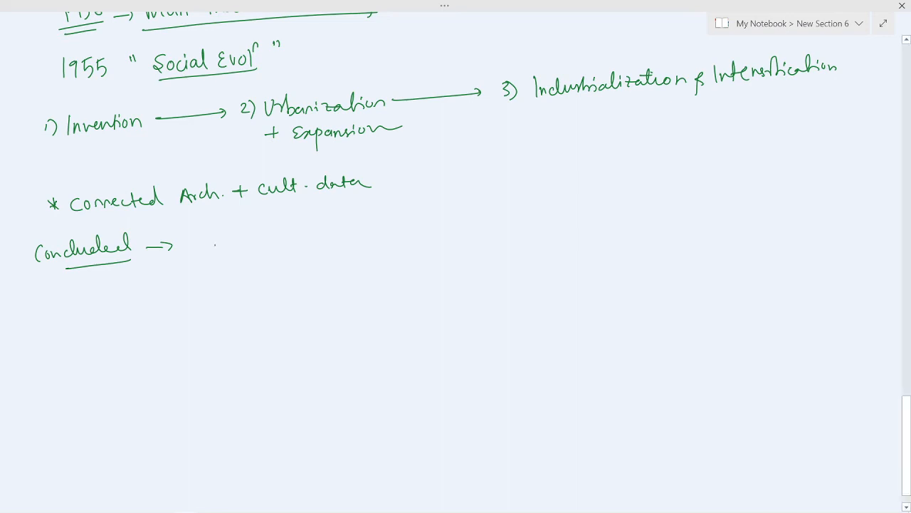
{"action": "type", "text": "Diff. Stages of Arch. →"}
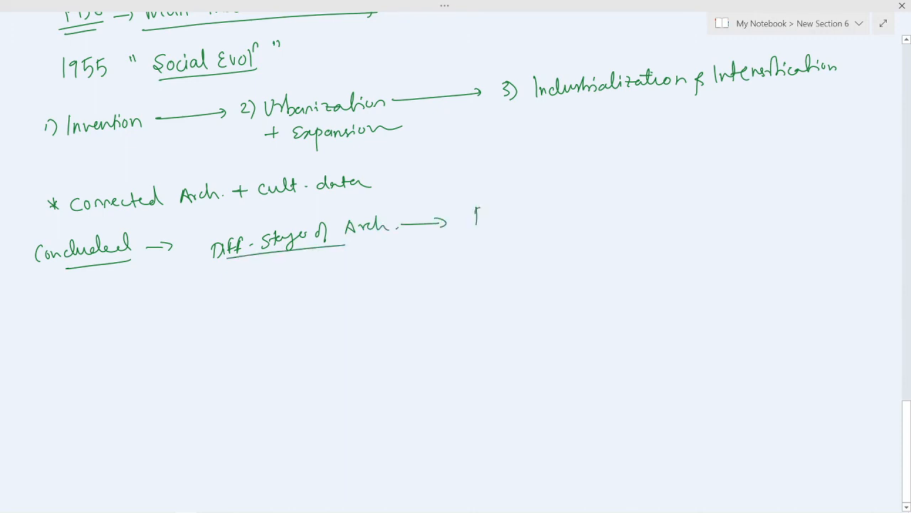
{"action": "type", "text": "Cultural traits."}
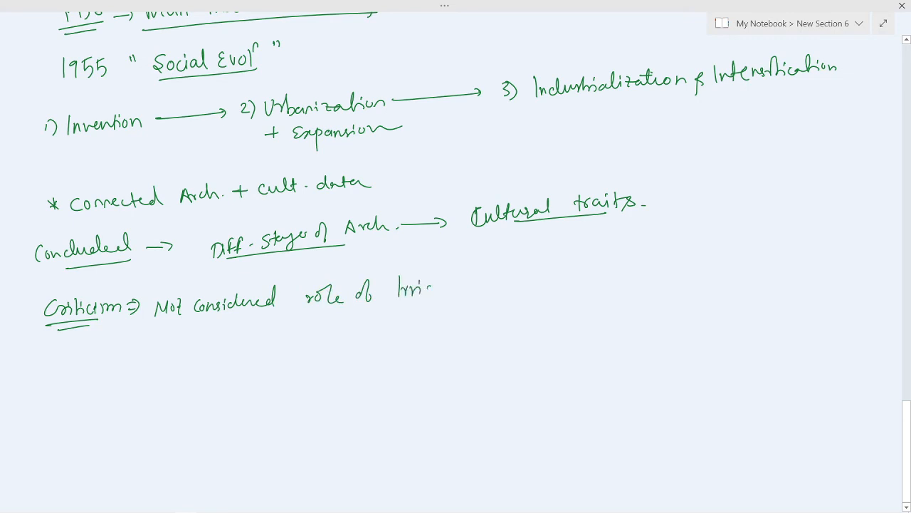
Write 'Irrigation in Mesopotamia & Europe', underlining both places.
{"action": "type", "text": "Irrigation in N"}
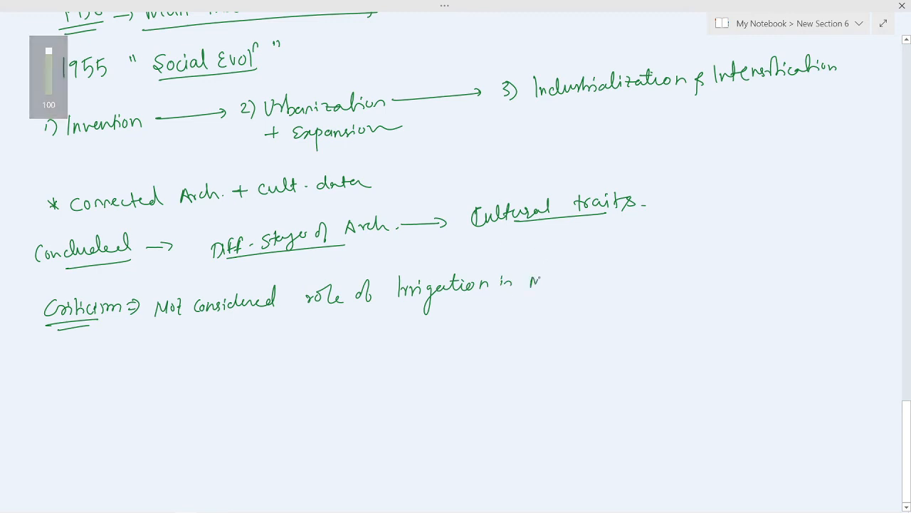
{"action": "type", "text": "Mesopot"}
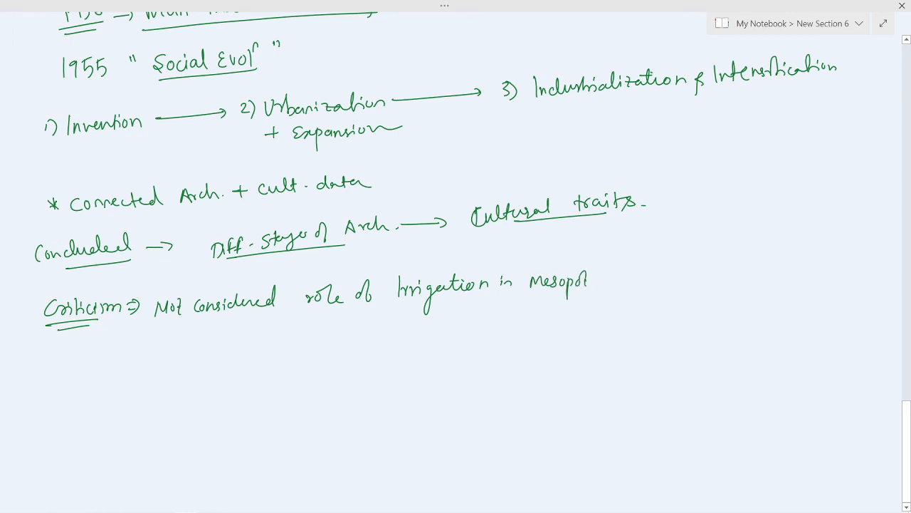
{"action": "type", "text": "amia & Europe"}
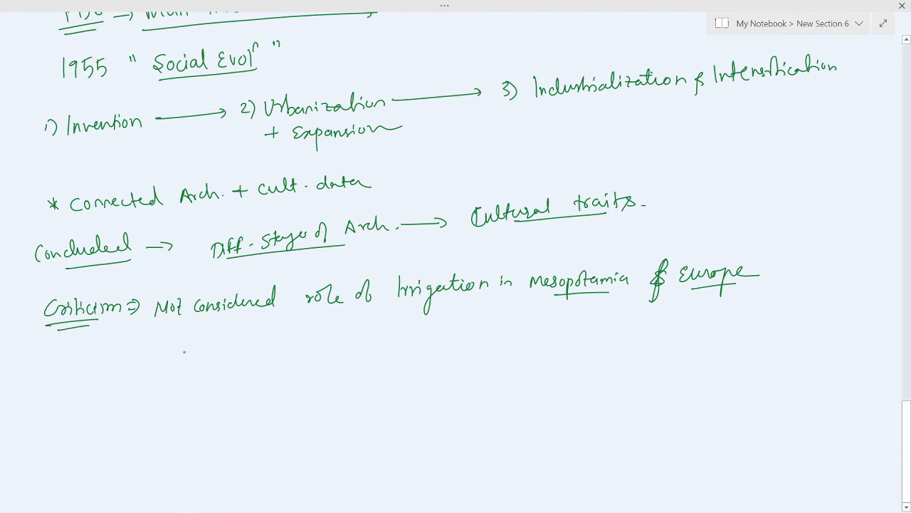
Add numbered sub-point 'Hydrolic System' and underline it.
{"action": "left_click_drag", "start_coordinate": [145, 324], "coordinate": [171, 346]}
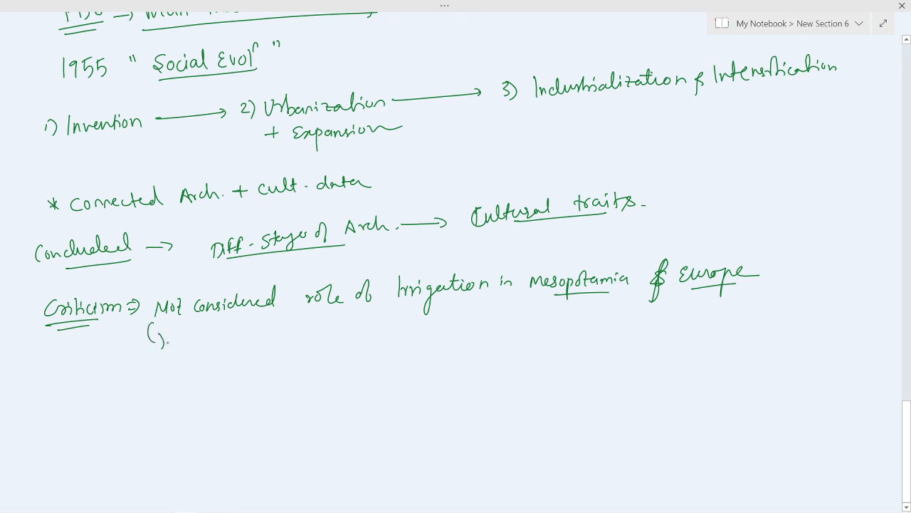
{"action": "left_click", "coordinate": [177, 336]}
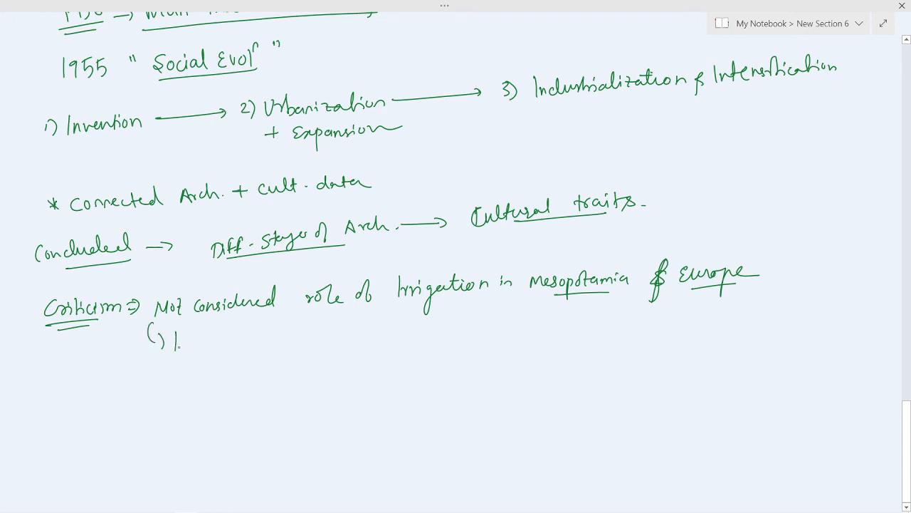
{"action": "type", "text": "Hy."}
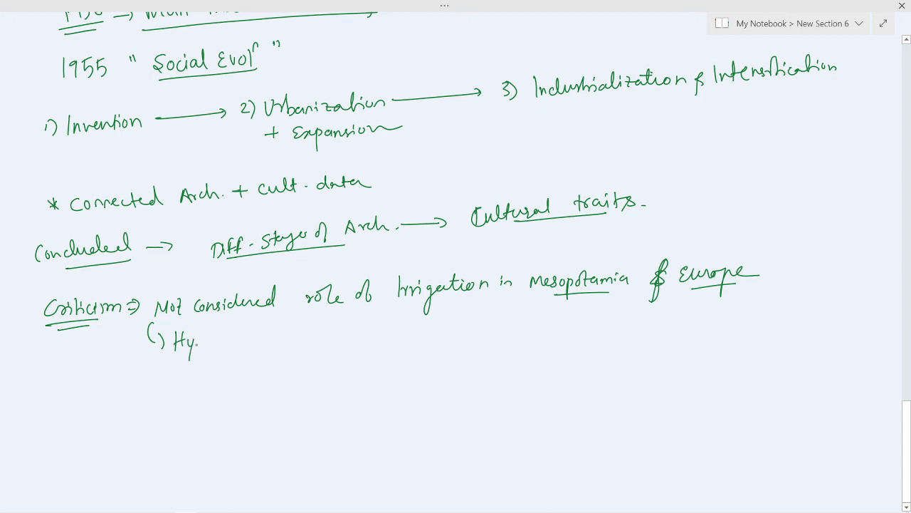
{"action": "type", "text": "Hydrolic"}
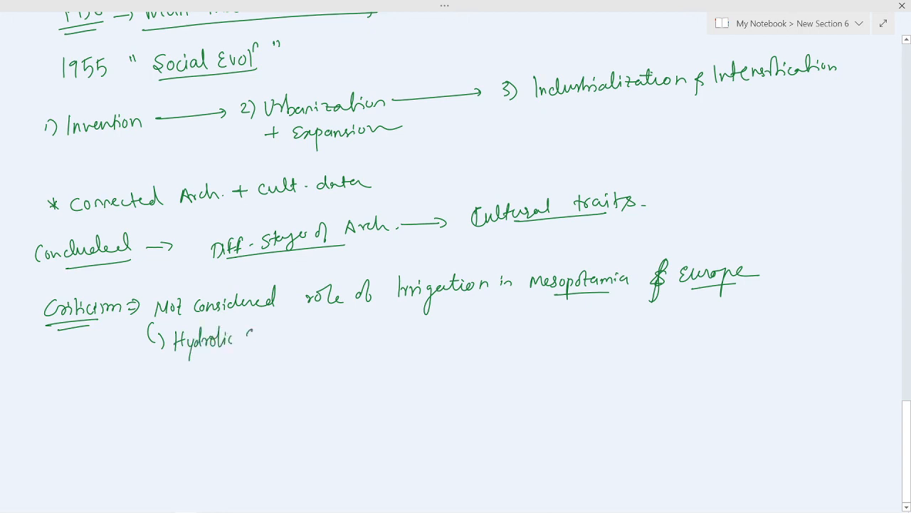
{"action": "type", "text": "System."}
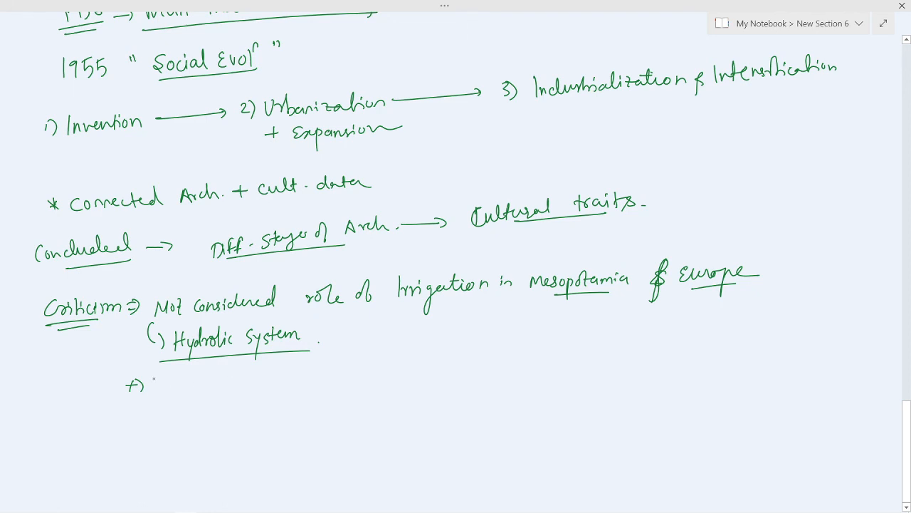
Write '+ Civilⁿ outside middle East & Europe – not found' with 'not' underlined.
{"action": "type", "text": "Civili"}
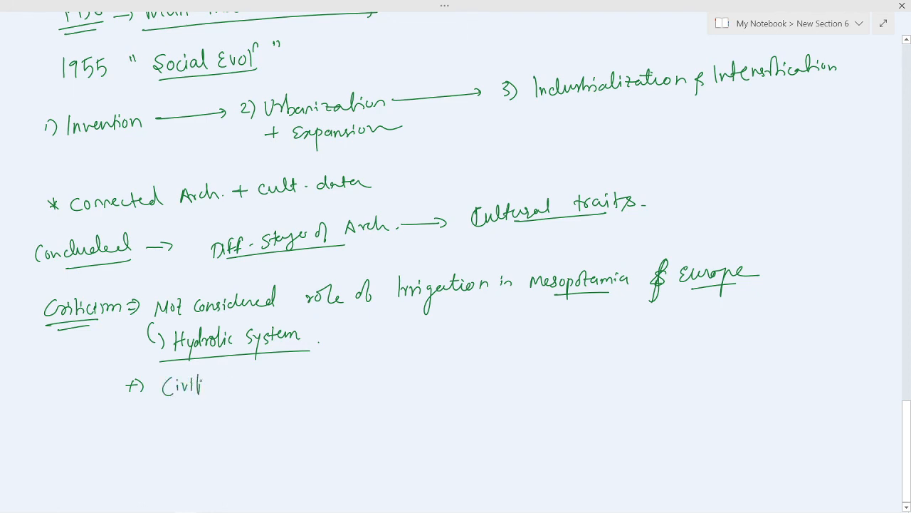
{"action": "type", "text": "ow"}
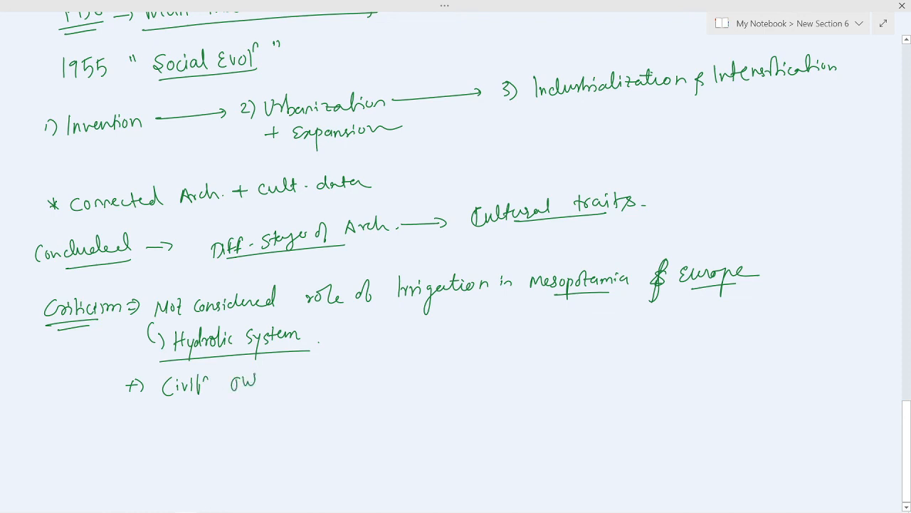
{"action": "type", "text": "Outside"}
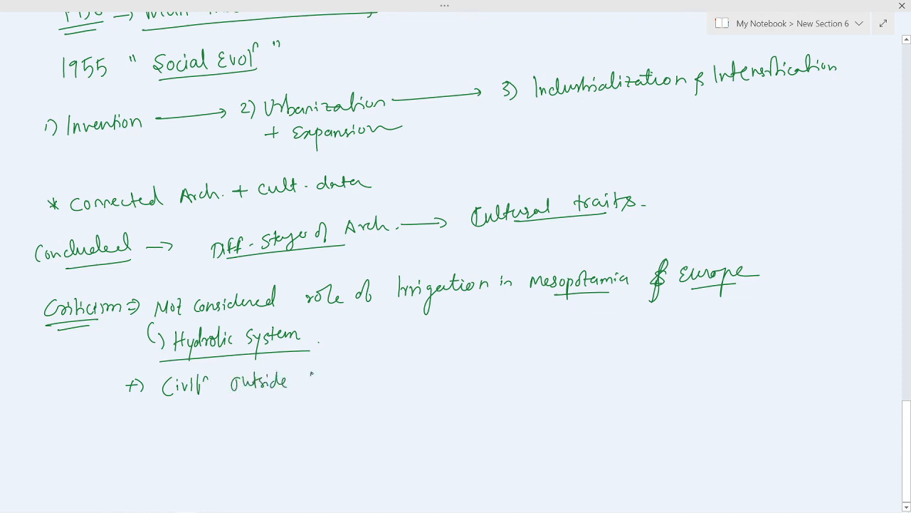
{"action": "type", "text": "middl"}
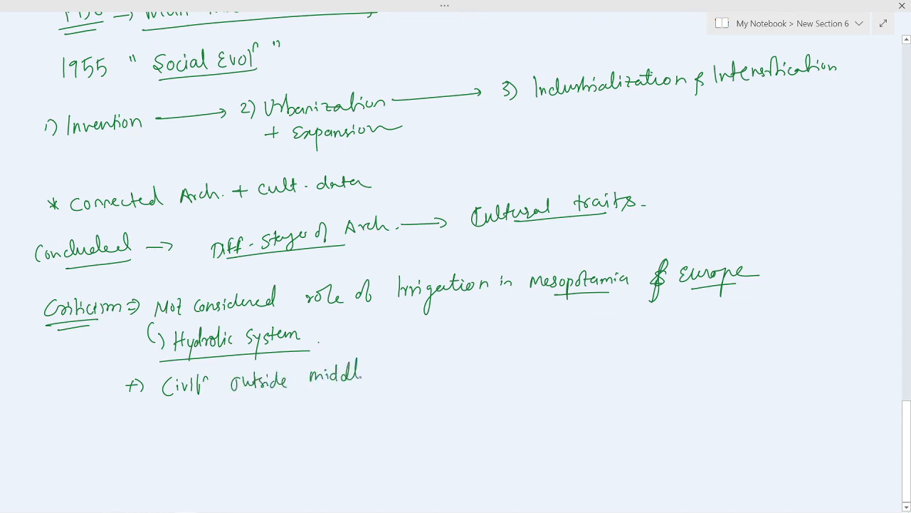
{"action": "type", "text": "East -"}
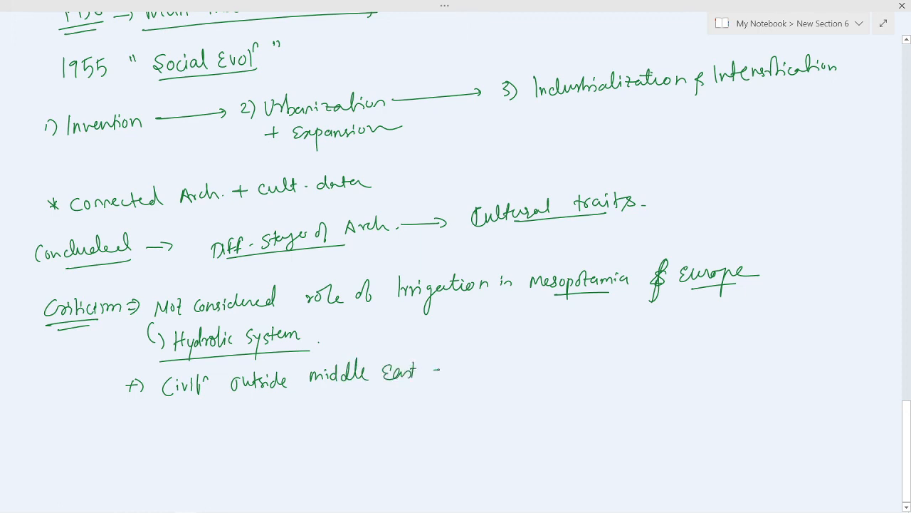
{"action": "type", "text": "& Europe"}
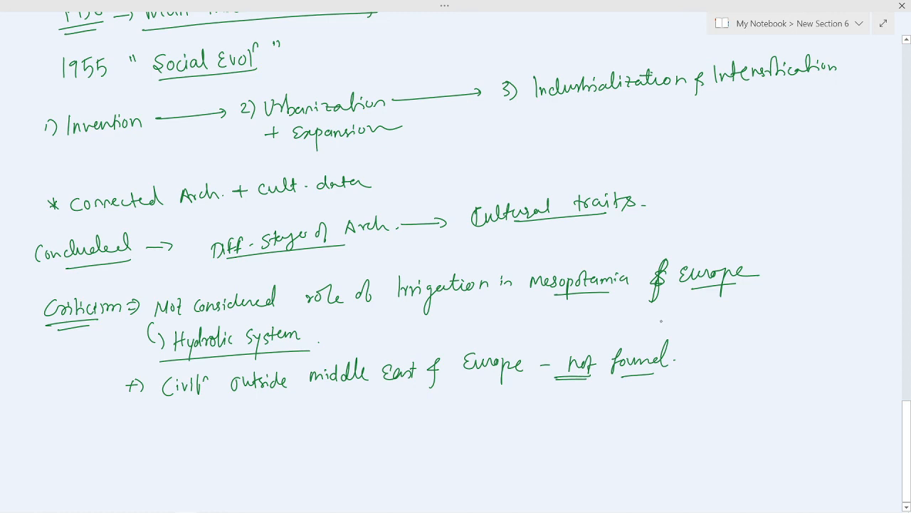
Write and circle 'Persian' and 'Smith', then write and underline 'Julian Steward'.
{"action": "type", "text": "Per"}
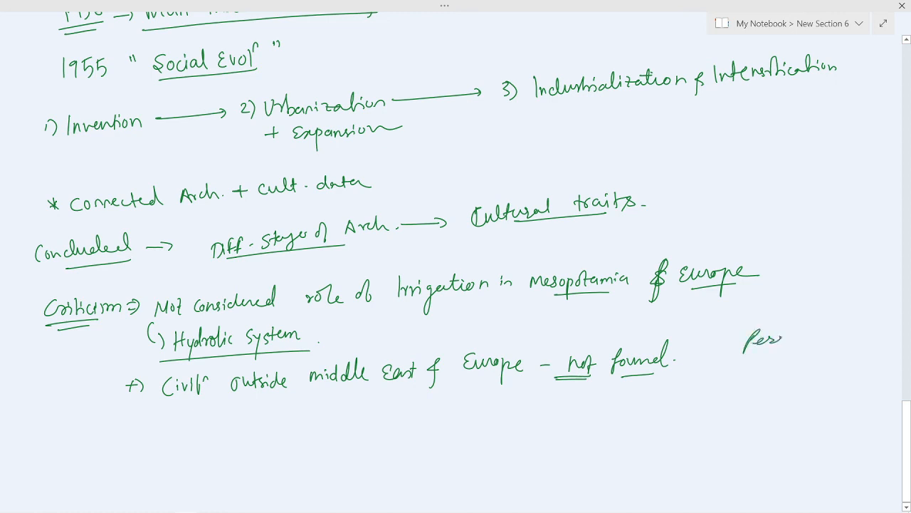
{"action": "type", "text": "Smith"}
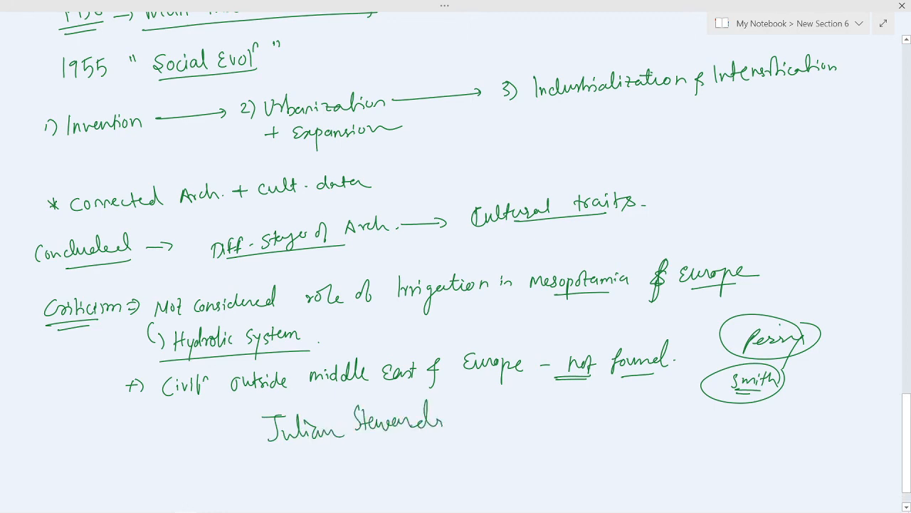
{"action": "left_click_drag", "start_coordinate": [230, 445], "coordinate": [448, 430]}
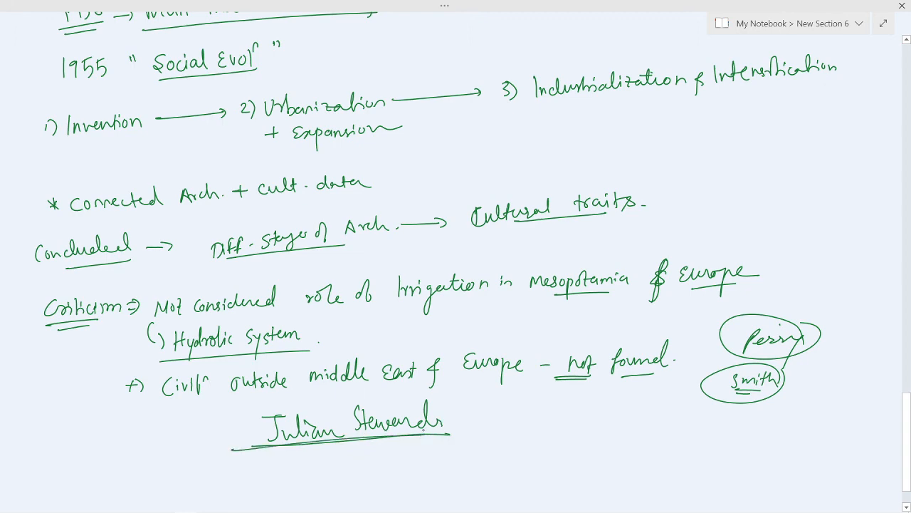